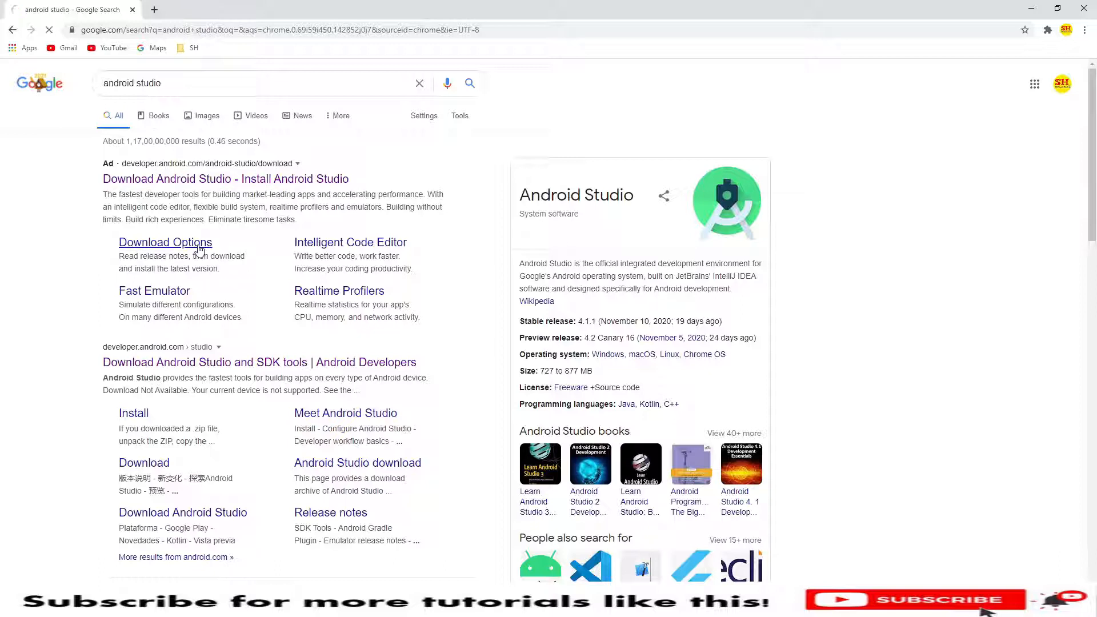
# Go to the Android Studio download options page and scroll to the installer downloads table.
pyautogui.click(164, 242)
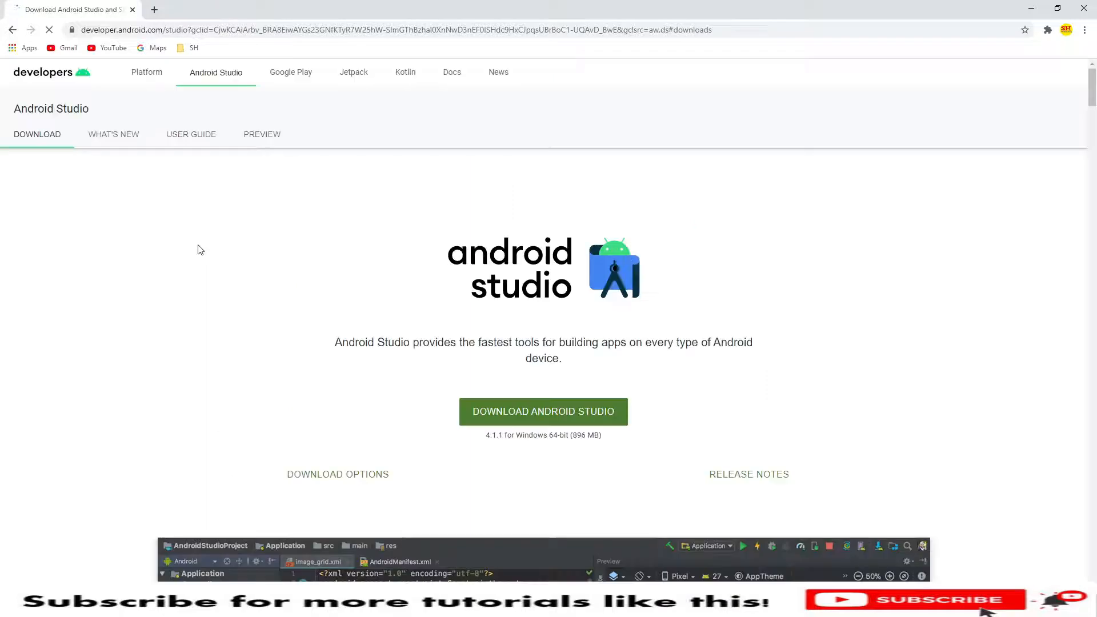
pyautogui.scroll(-3)
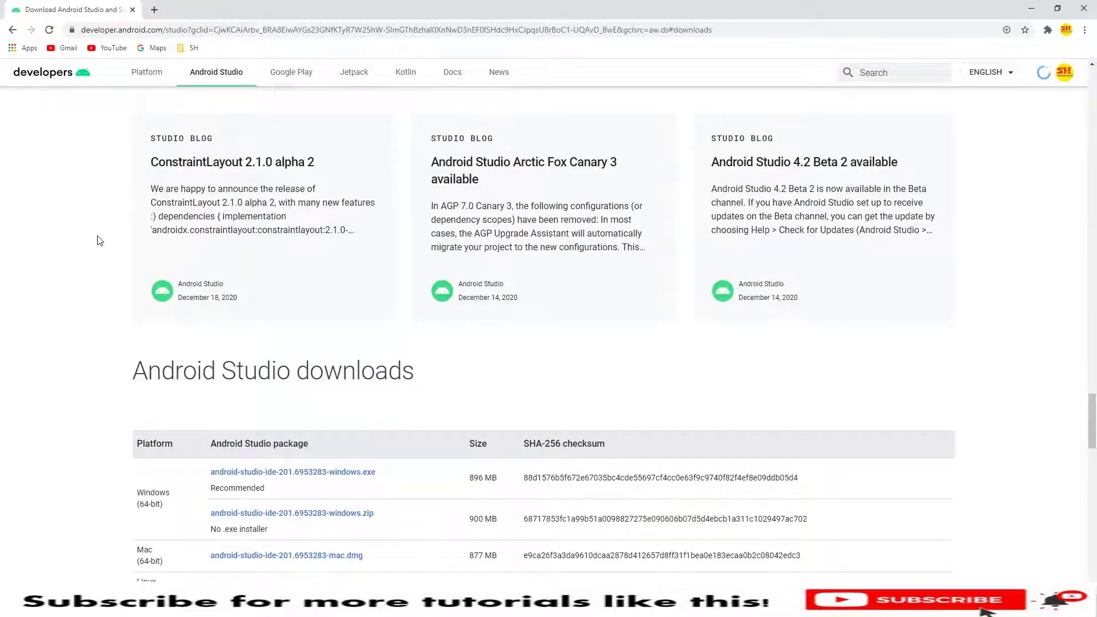
pyautogui.scroll(-3)
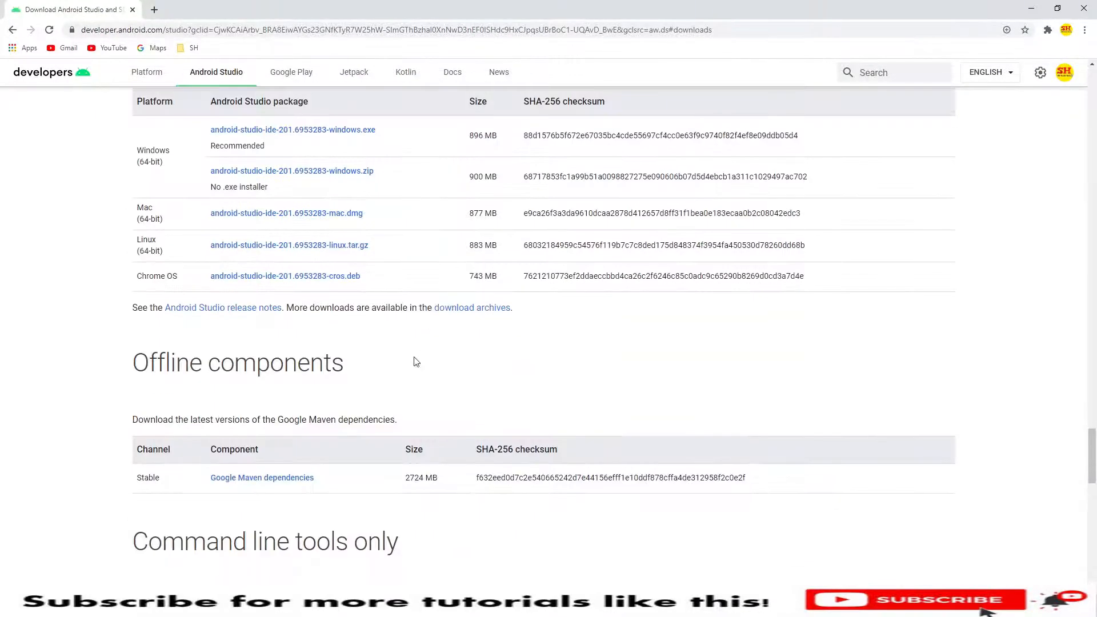
pyautogui.scroll(-3)
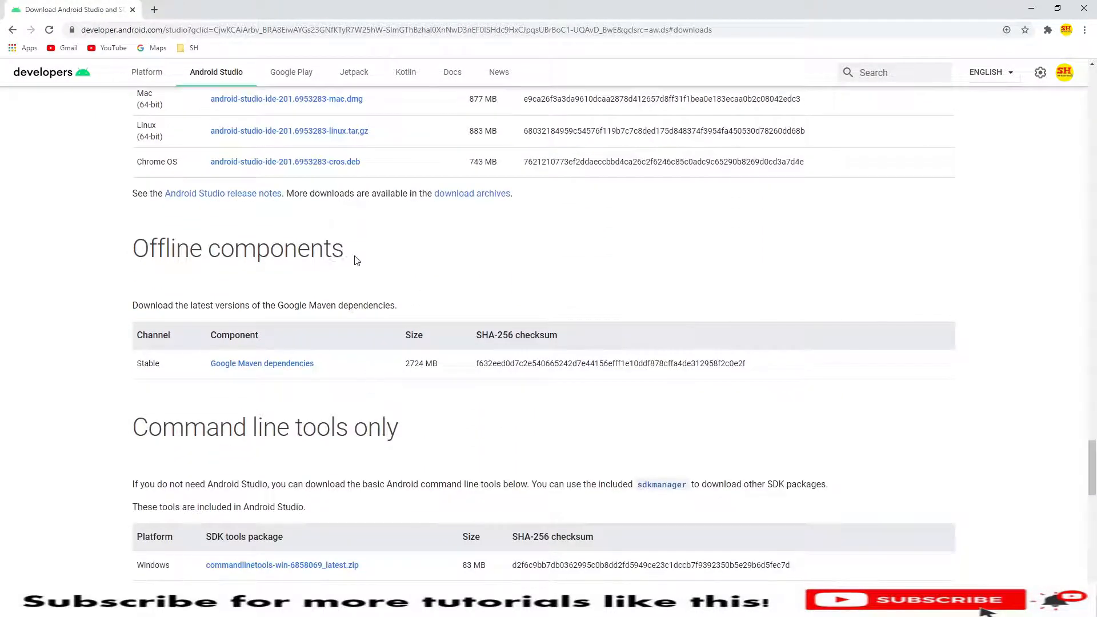
pyautogui.scroll(-3)
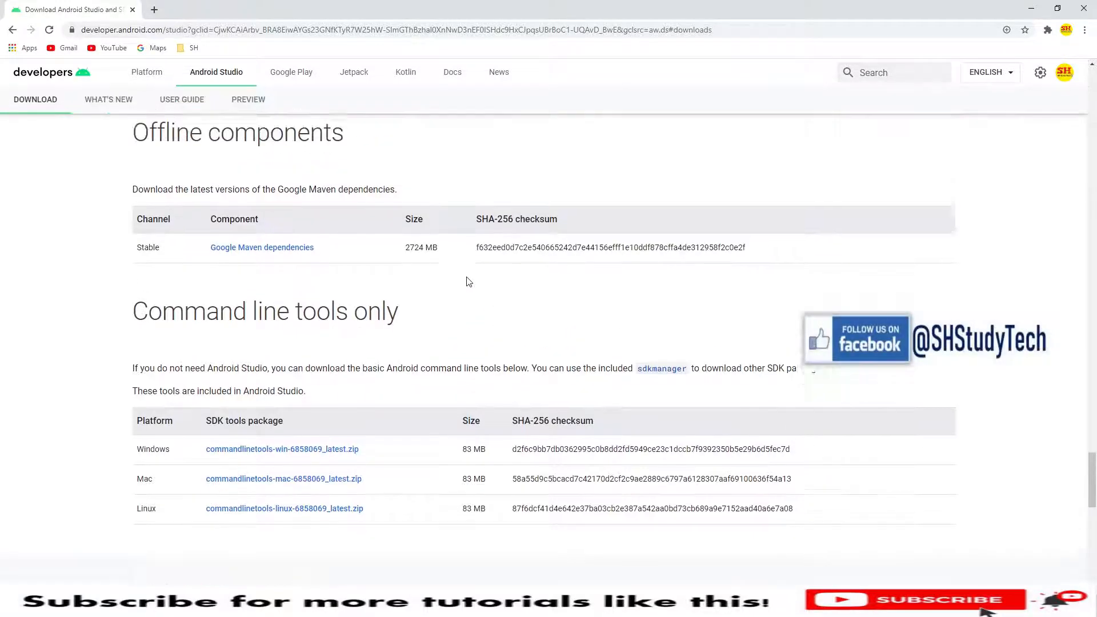
pyautogui.scroll(3)
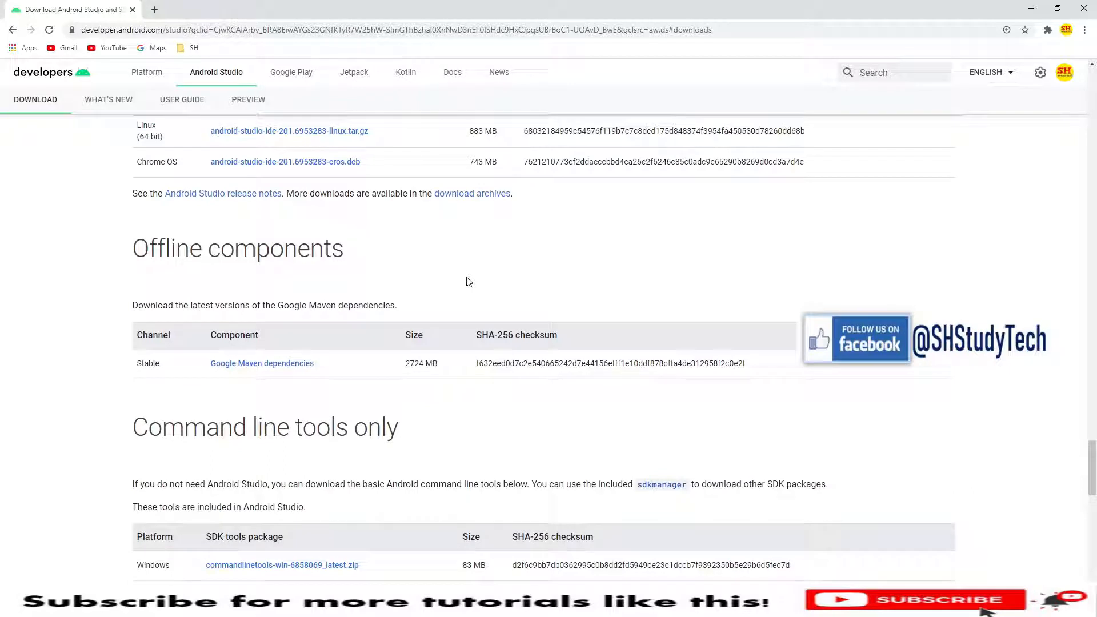
pyautogui.scroll(3)
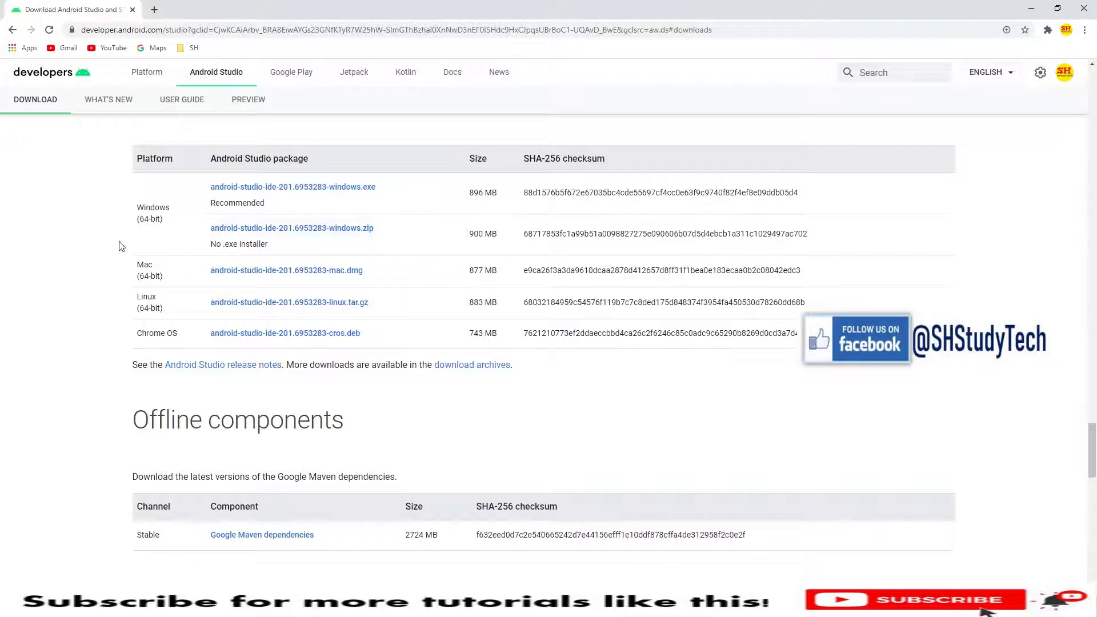
pyautogui.scroll(3)
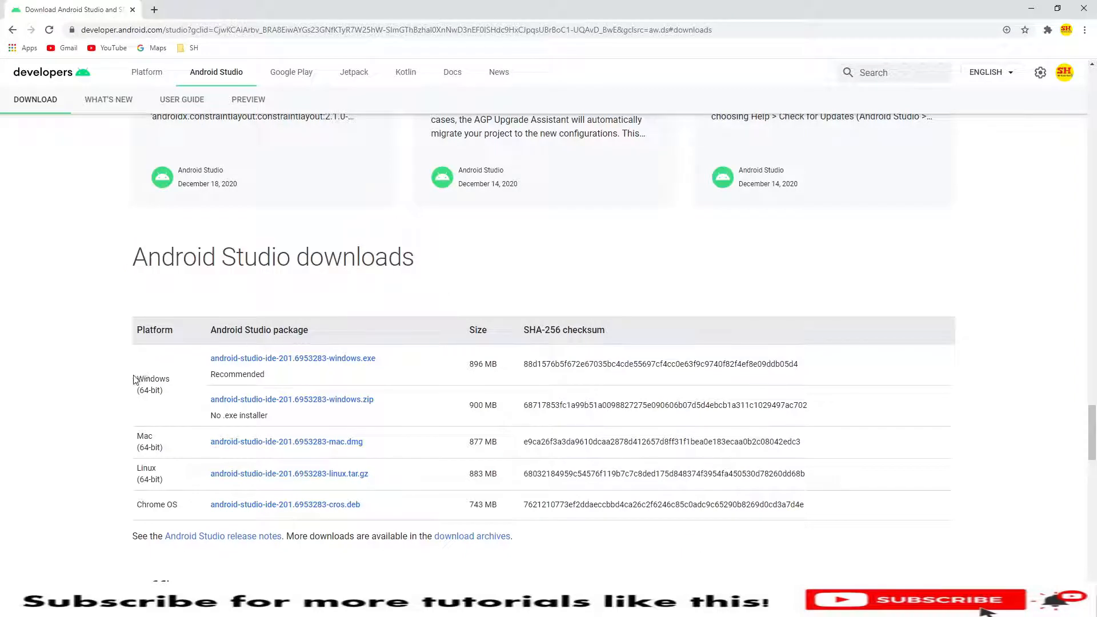
pyautogui.moveTo(135, 378); pyautogui.dragTo(161, 391)
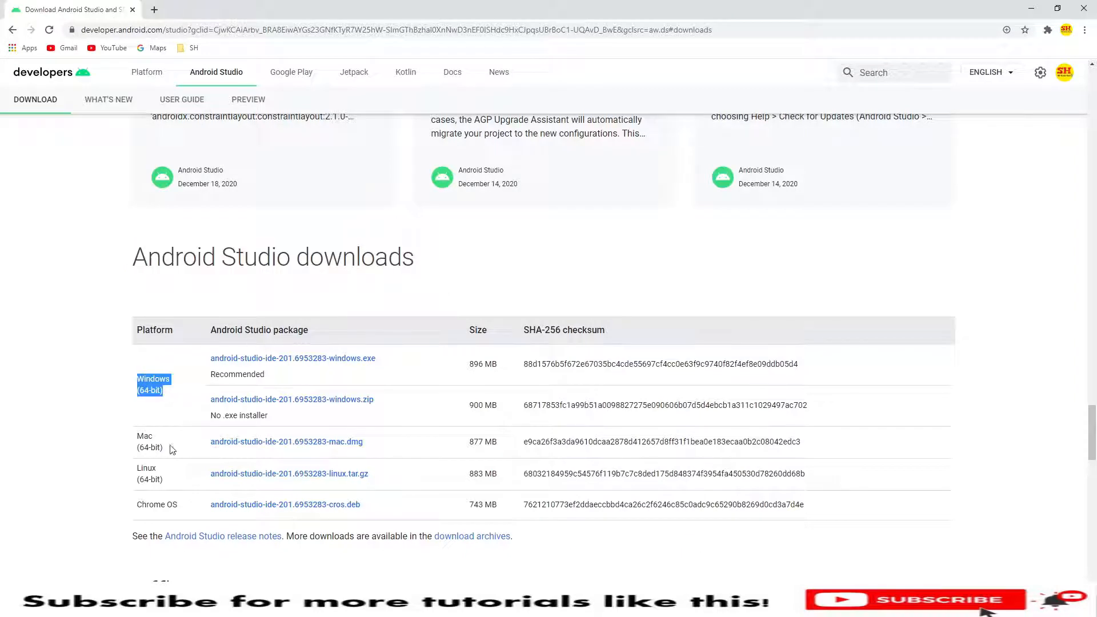
pyautogui.moveTo(163, 504)
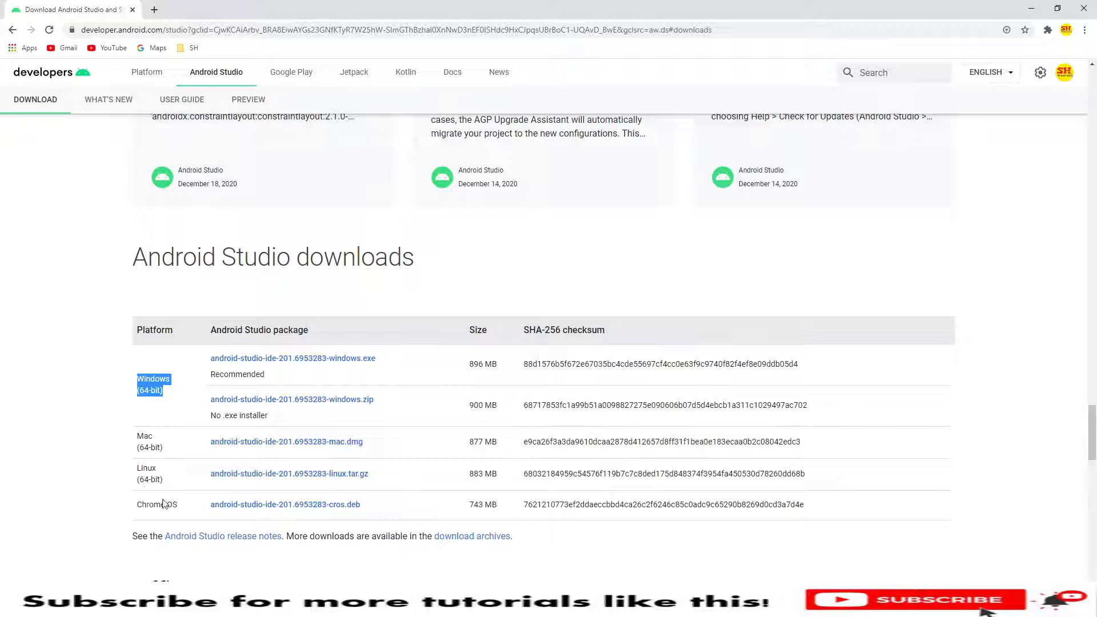
pyautogui.moveTo(155, 447)
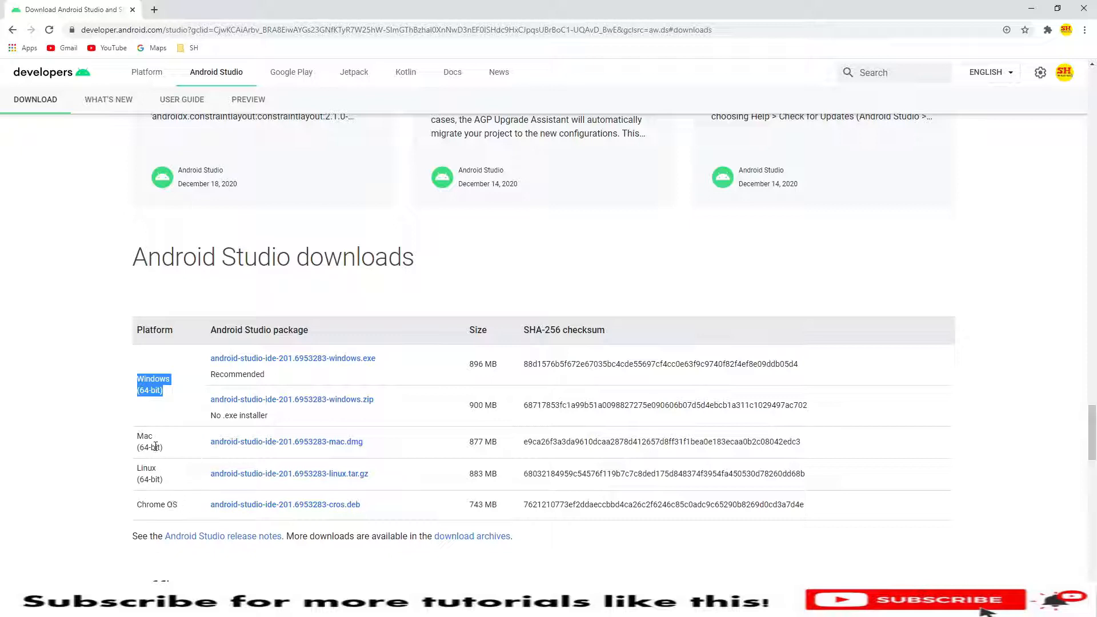
pyautogui.moveTo(225, 441)
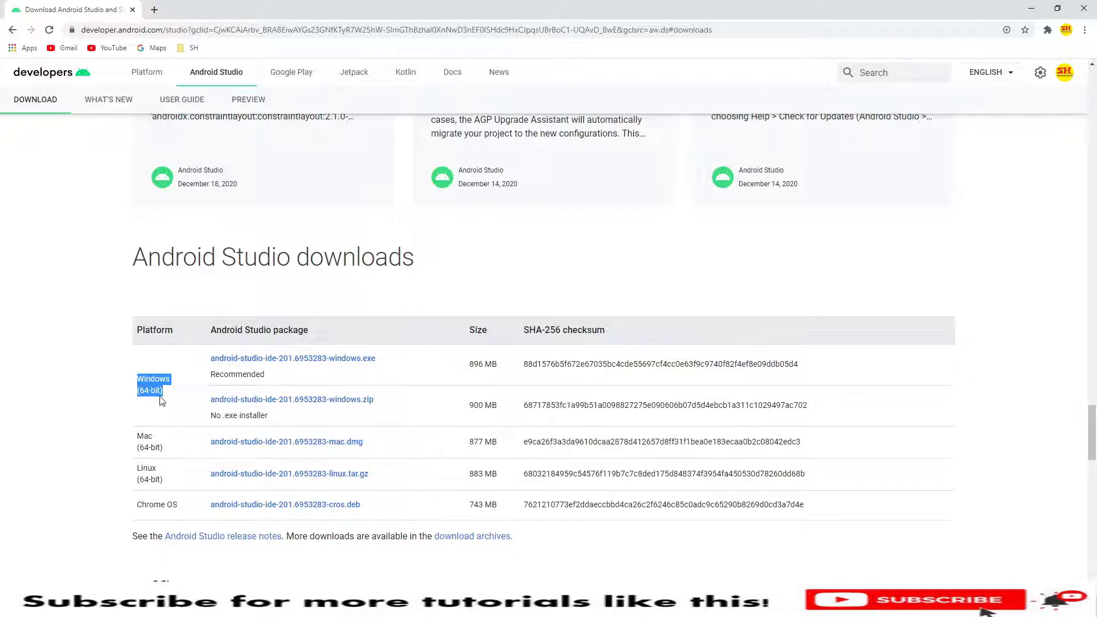
pyautogui.moveTo(284, 362)
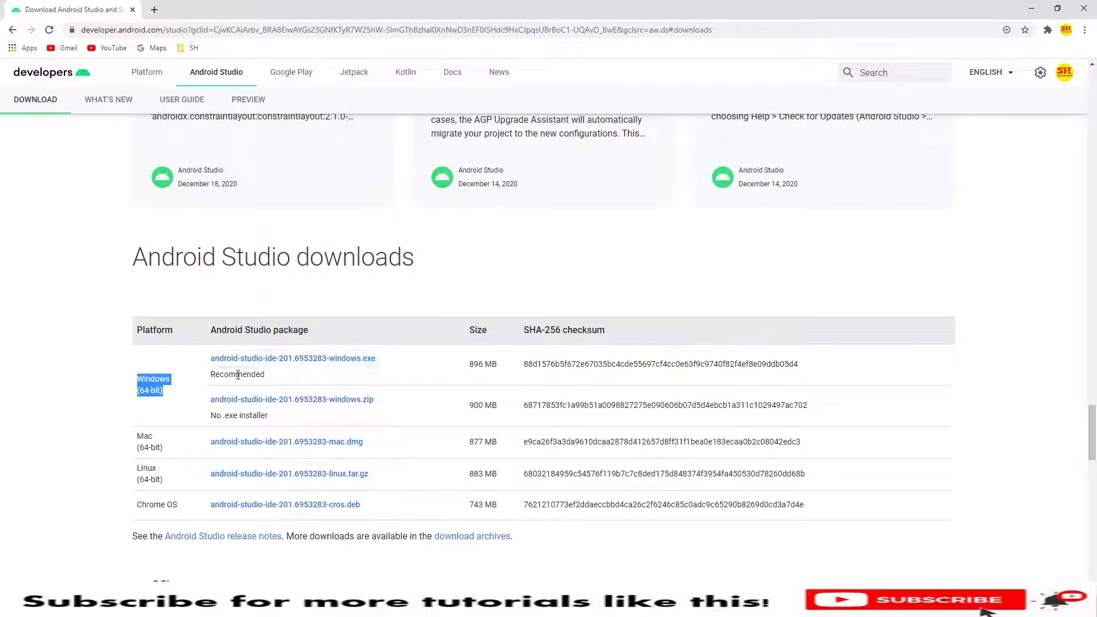
pyautogui.moveTo(271, 384)
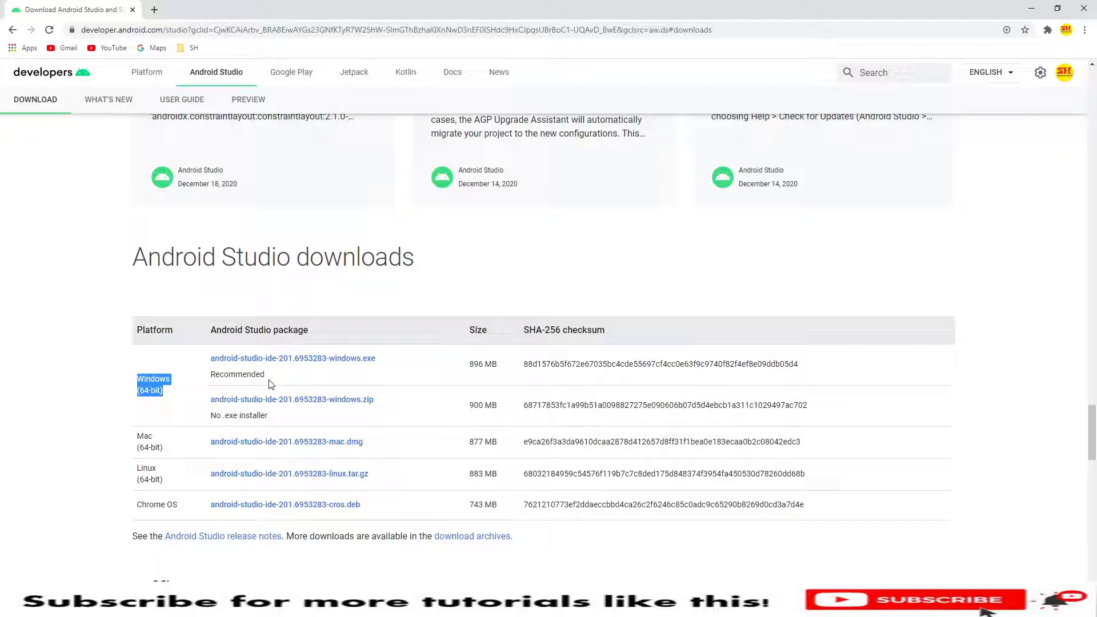
pyautogui.moveTo(343, 425)
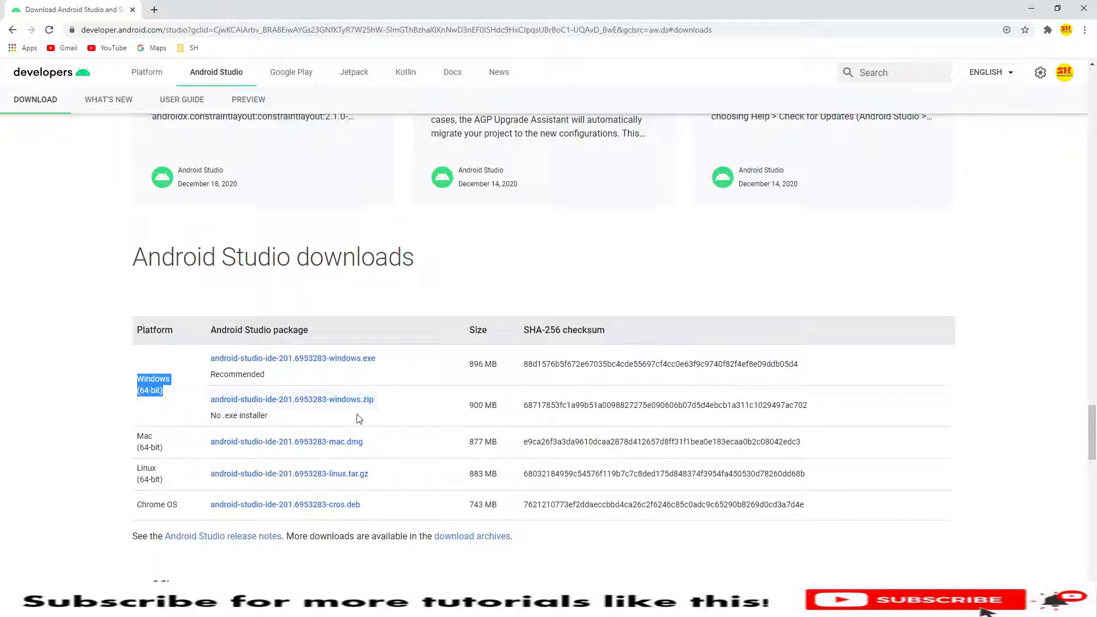
pyautogui.moveTo(353, 363)
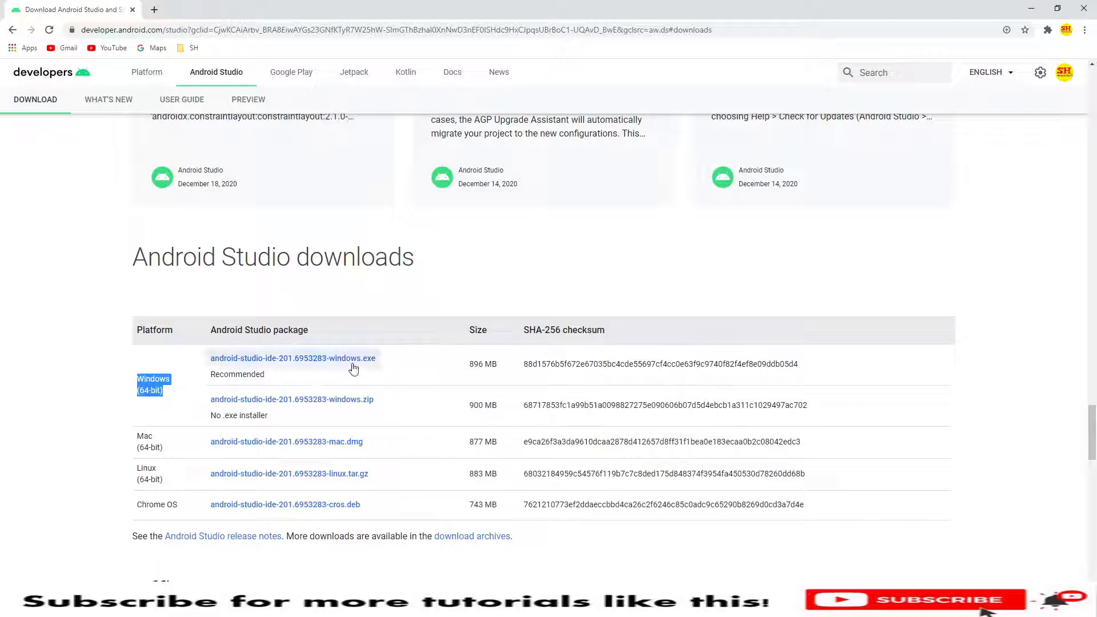
# Download android-studio-ide-201.6953283-windows.exe after agreeing to the license terms.
pyautogui.click(293, 358)
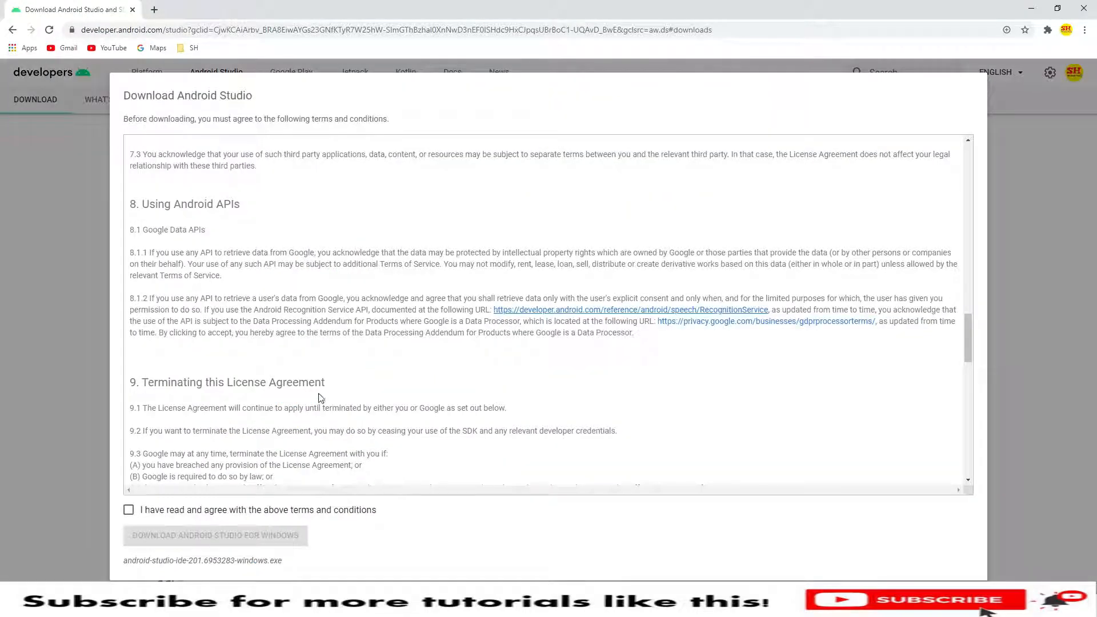
pyautogui.moveTo(304, 279)
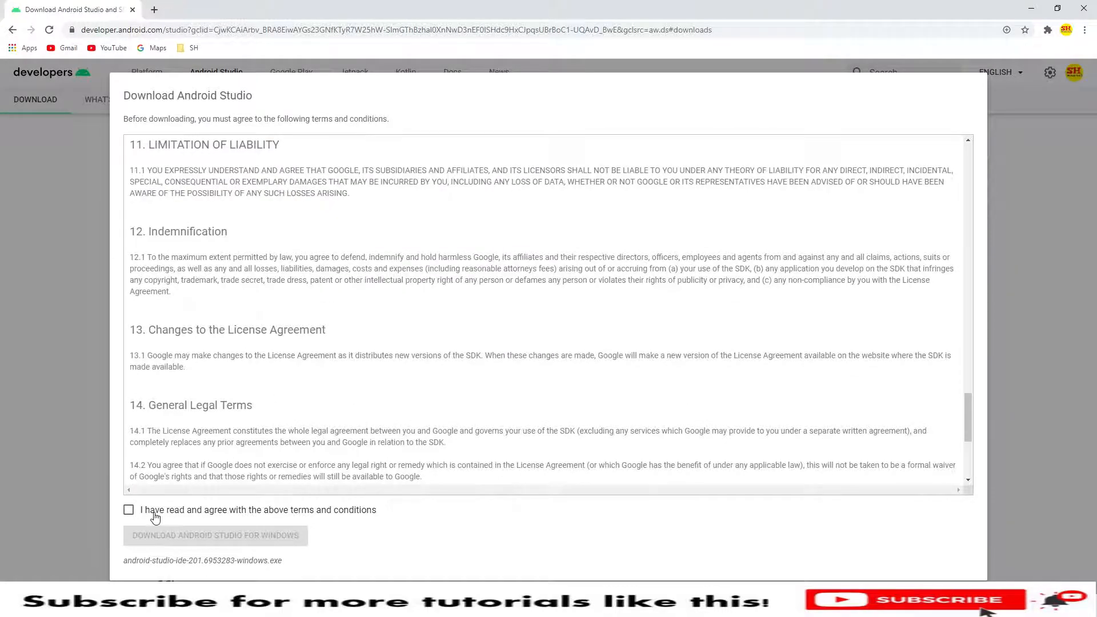
pyautogui.click(128, 510)
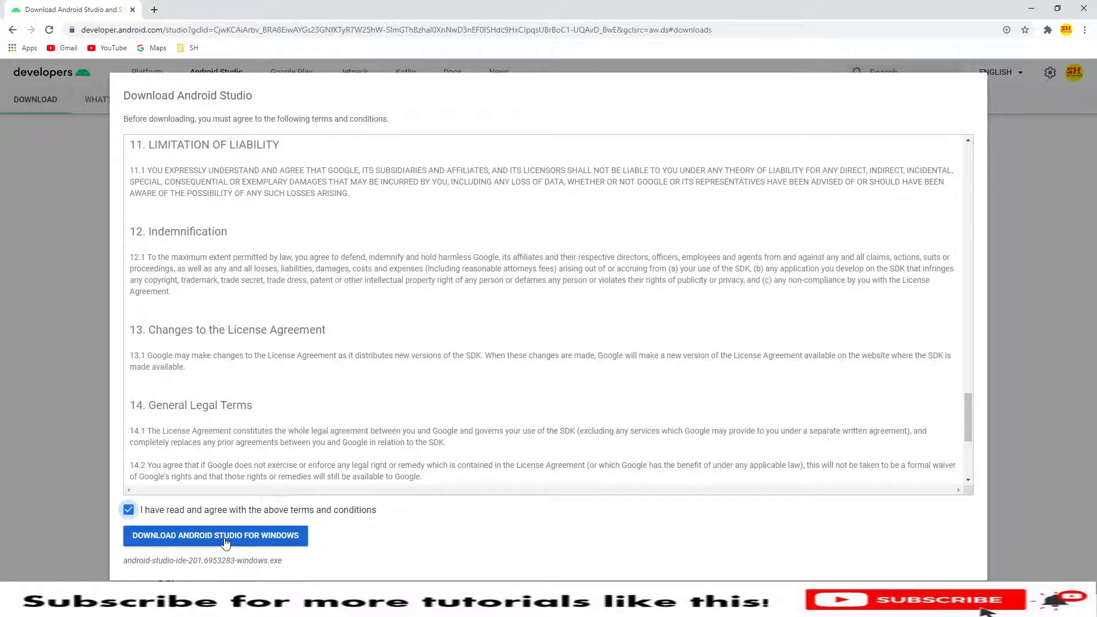
pyautogui.click(216, 535)
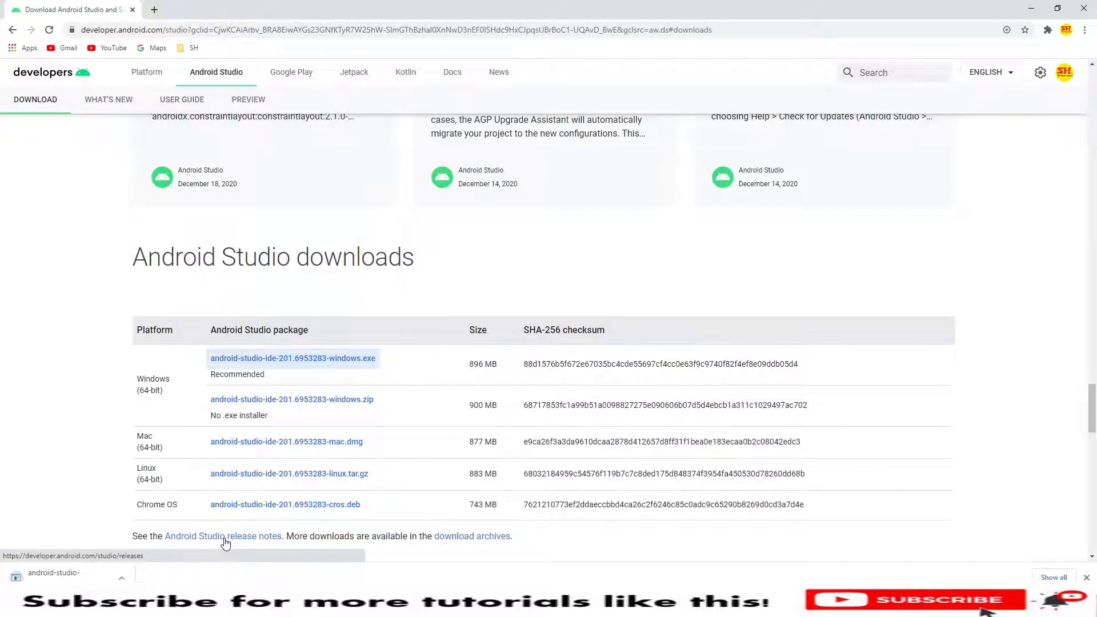
pyautogui.moveTo(69, 487)
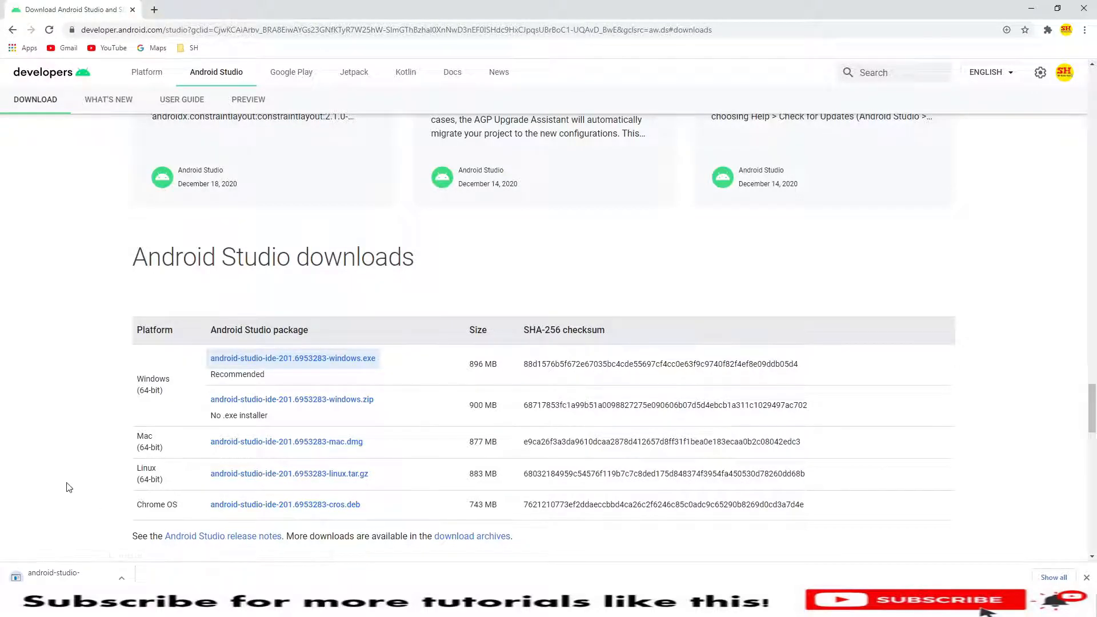
pyautogui.scroll(-3)
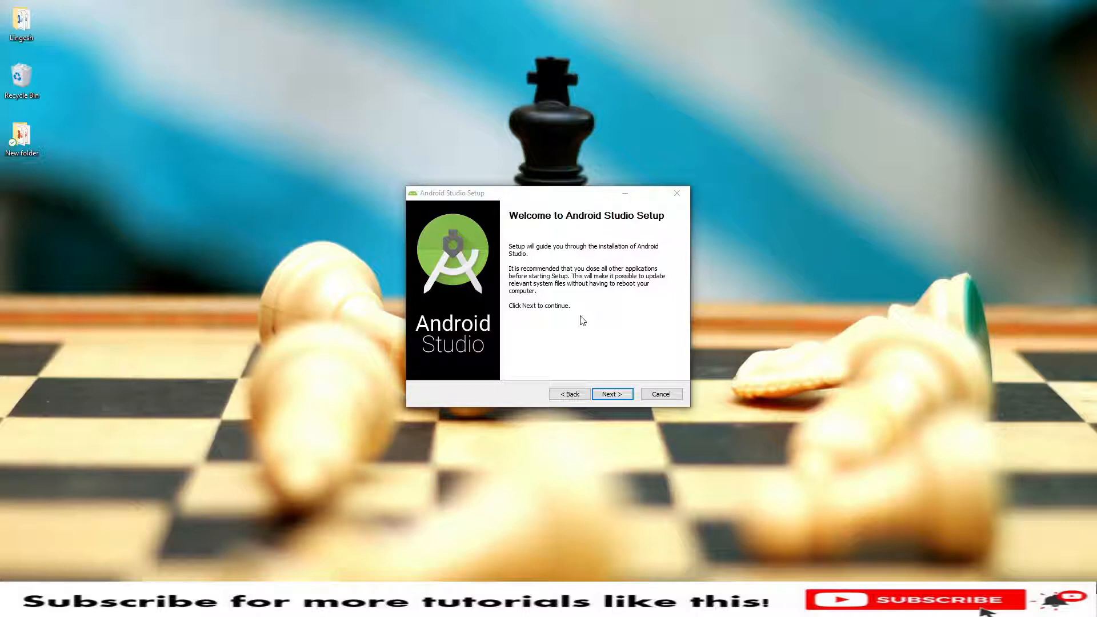
pyautogui.moveTo(544, 225)
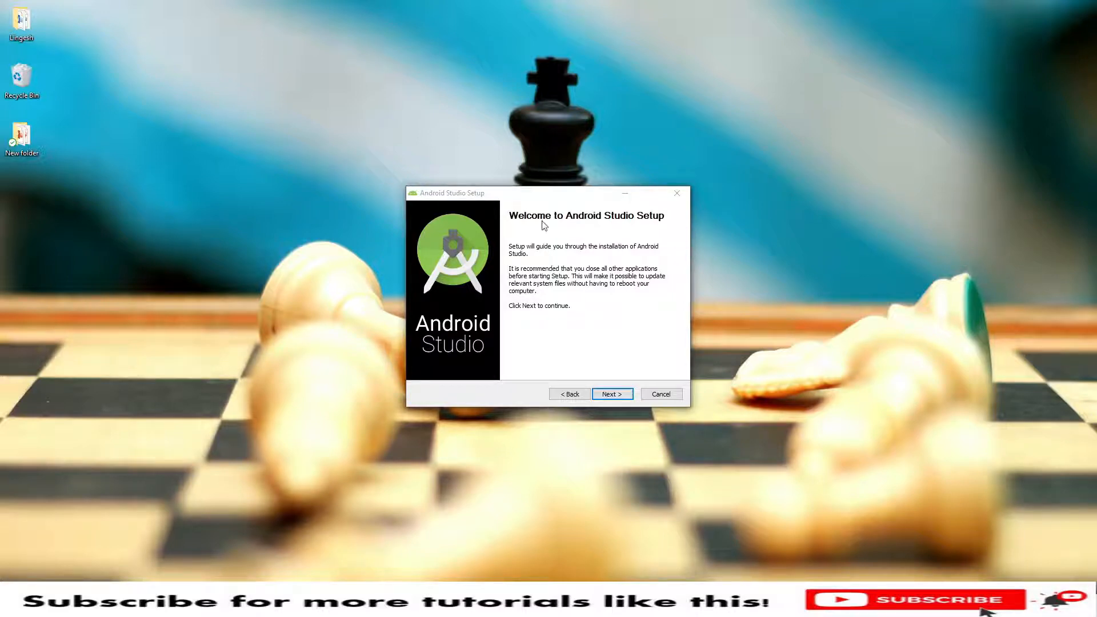
pyautogui.moveTo(527, 335)
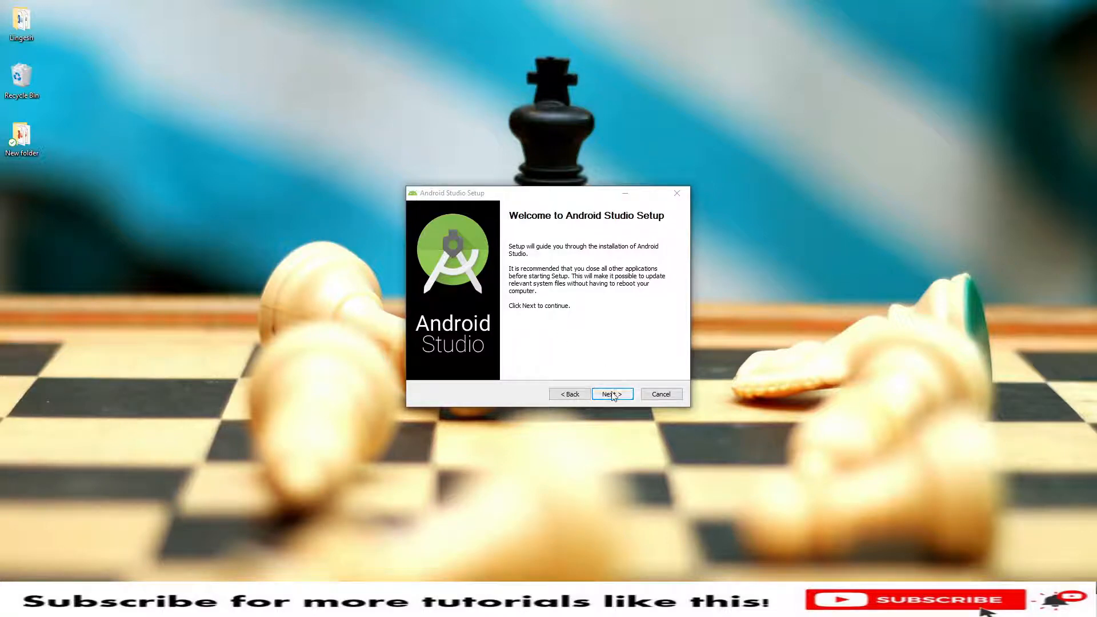
# Advance through welcome and components, keeping C:\Program Files\Android\Android Studio as install folder.
pyautogui.click(610, 394)
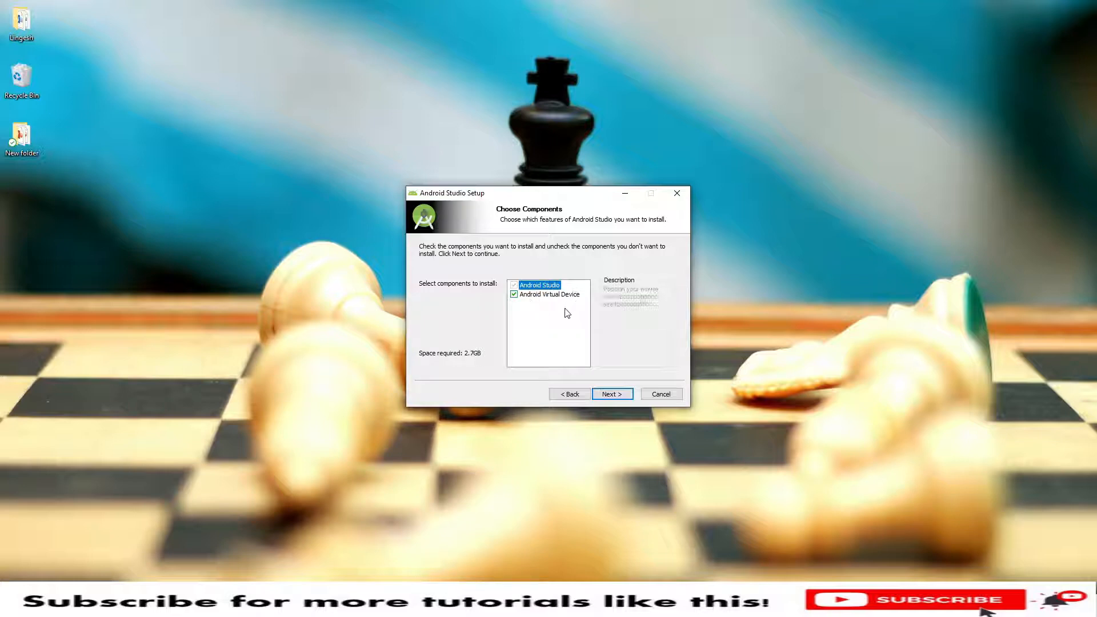
pyautogui.moveTo(477, 365)
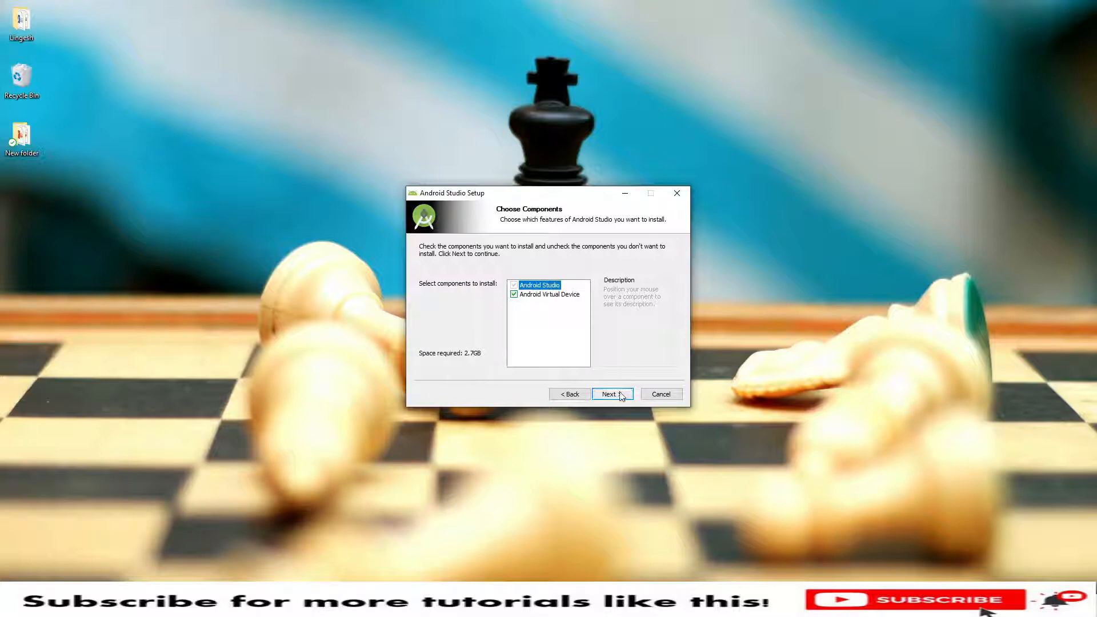
pyautogui.click(610, 394)
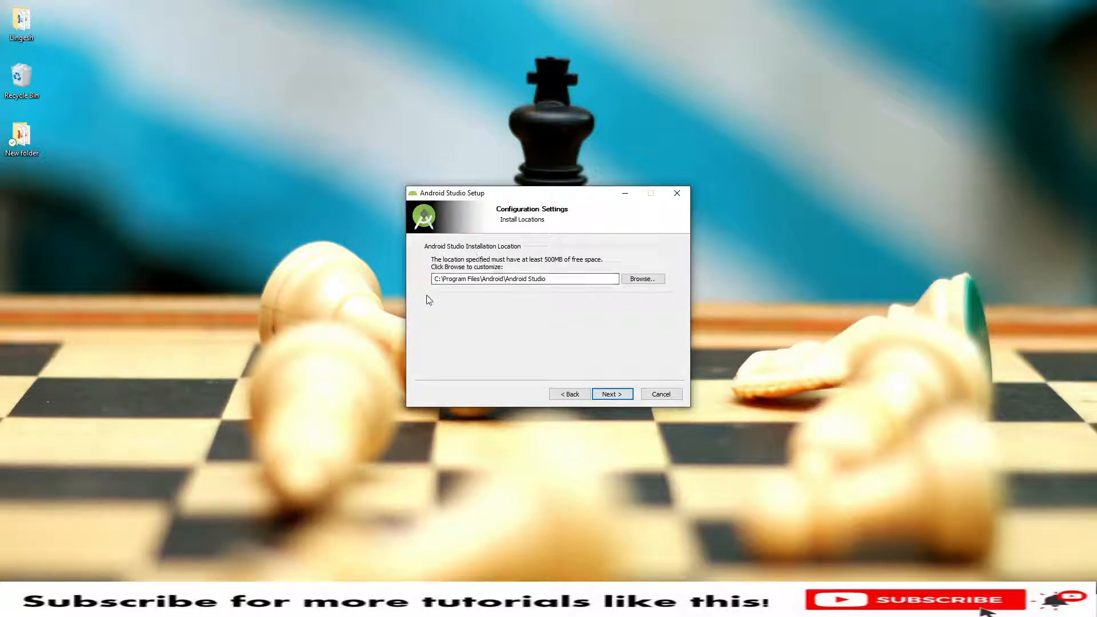
pyautogui.moveTo(574, 272)
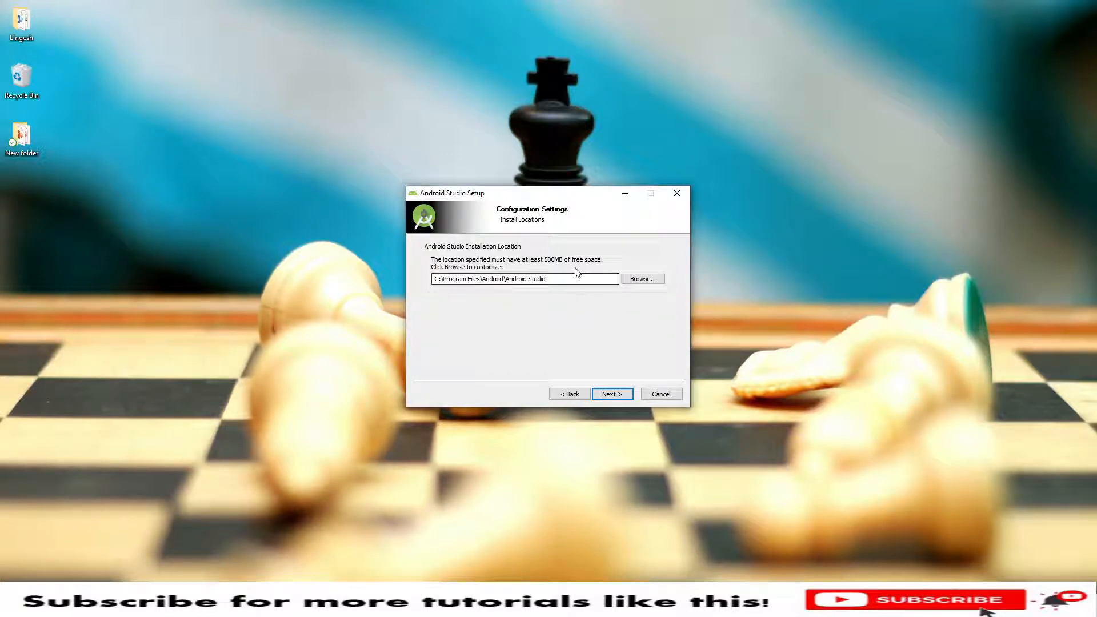
pyautogui.click(610, 394)
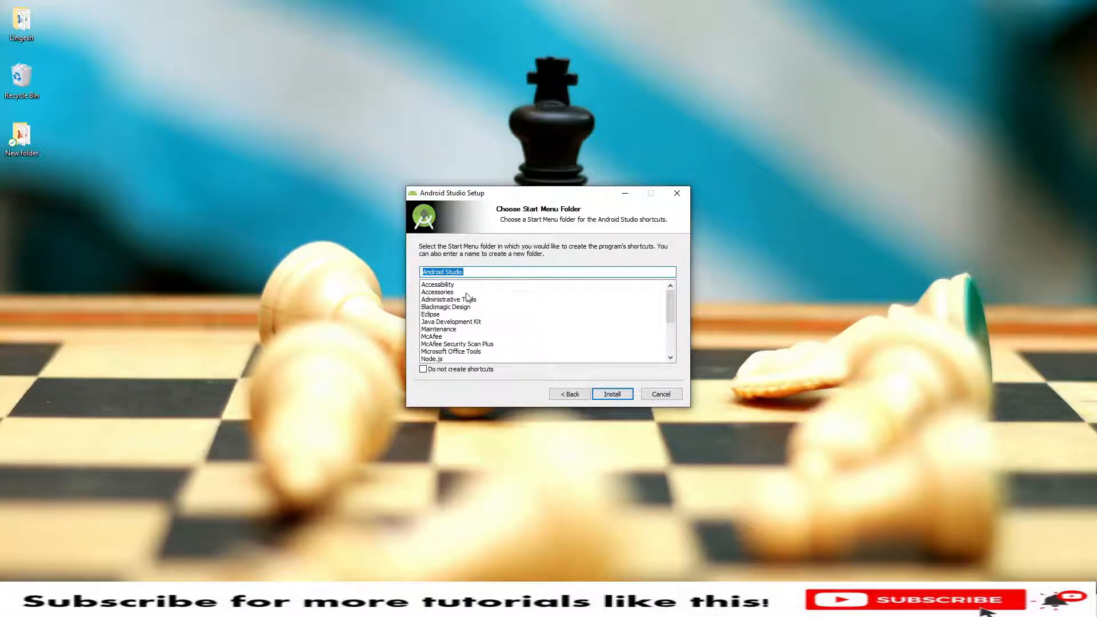
pyautogui.moveTo(525, 320)
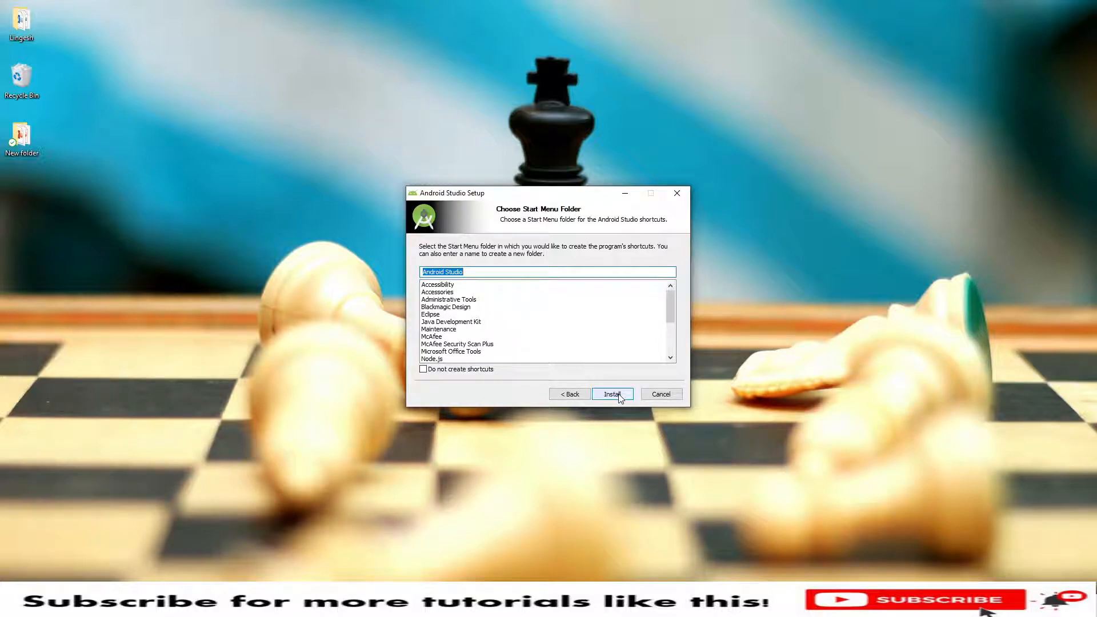
# Install Android Studio and continue once the installation completes.
pyautogui.click(610, 394)
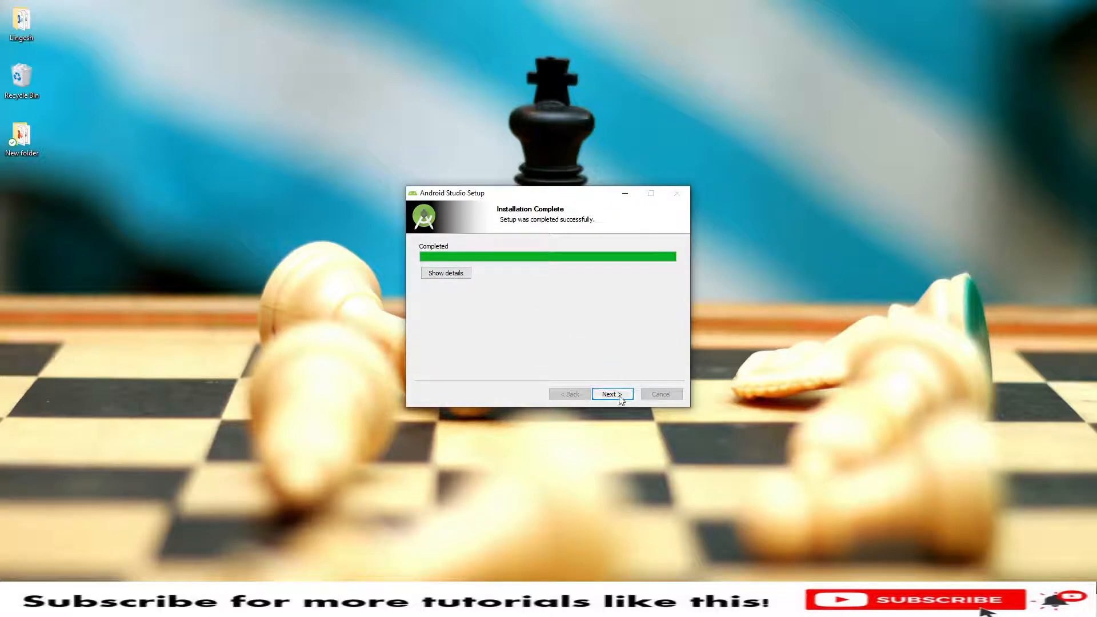
pyautogui.click(610, 394)
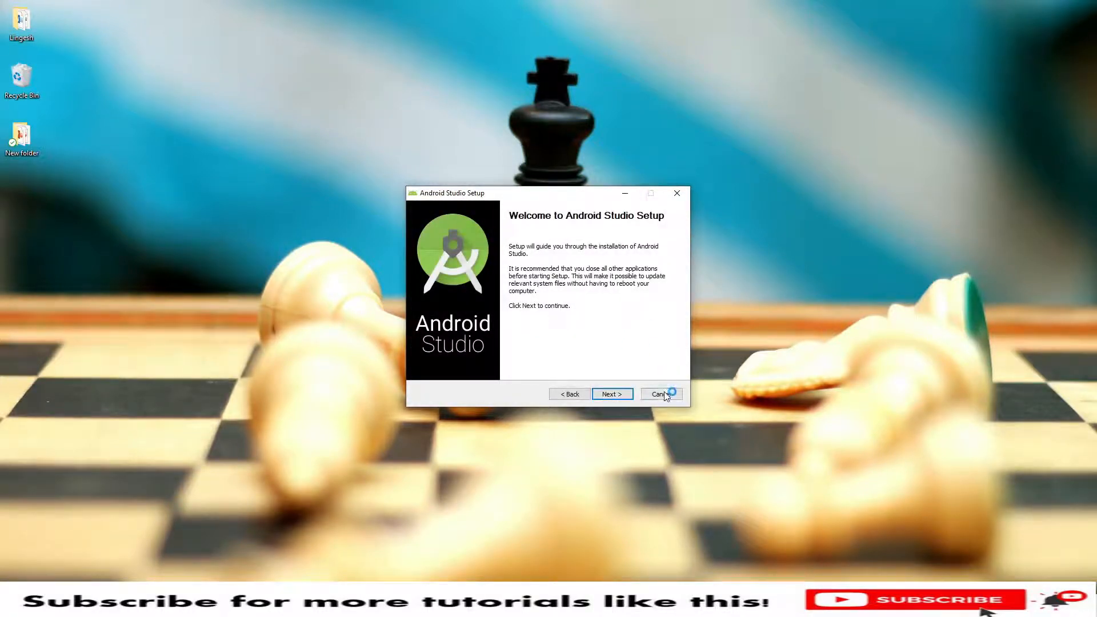
# Launch Android Studio from the installer and proceed with 'Do not import settings'.
pyautogui.click(658, 394)
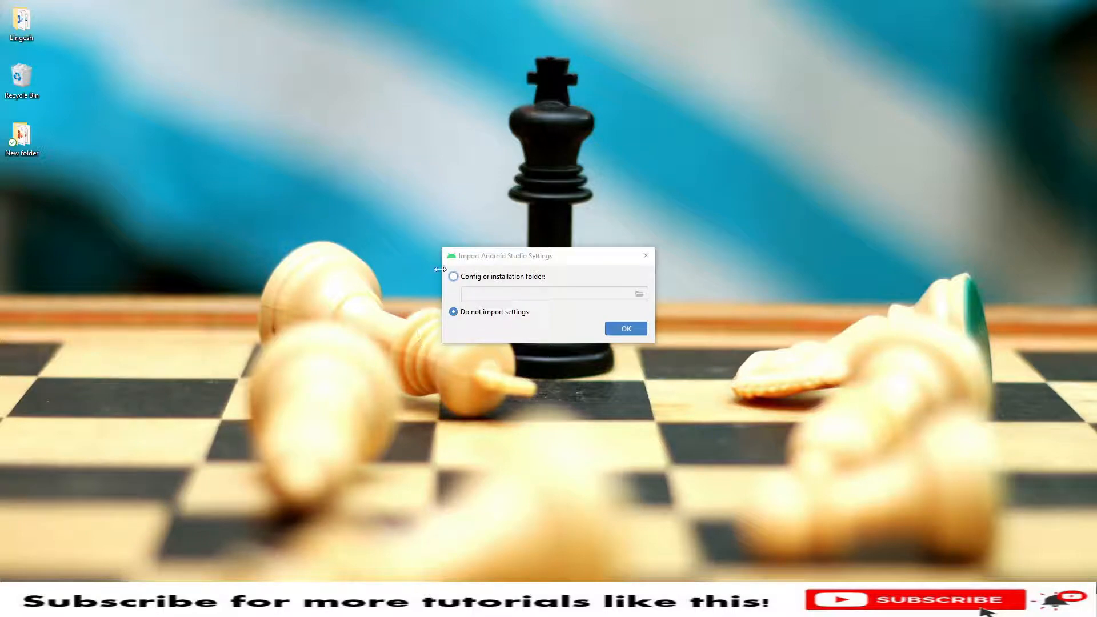
pyautogui.moveTo(504, 389)
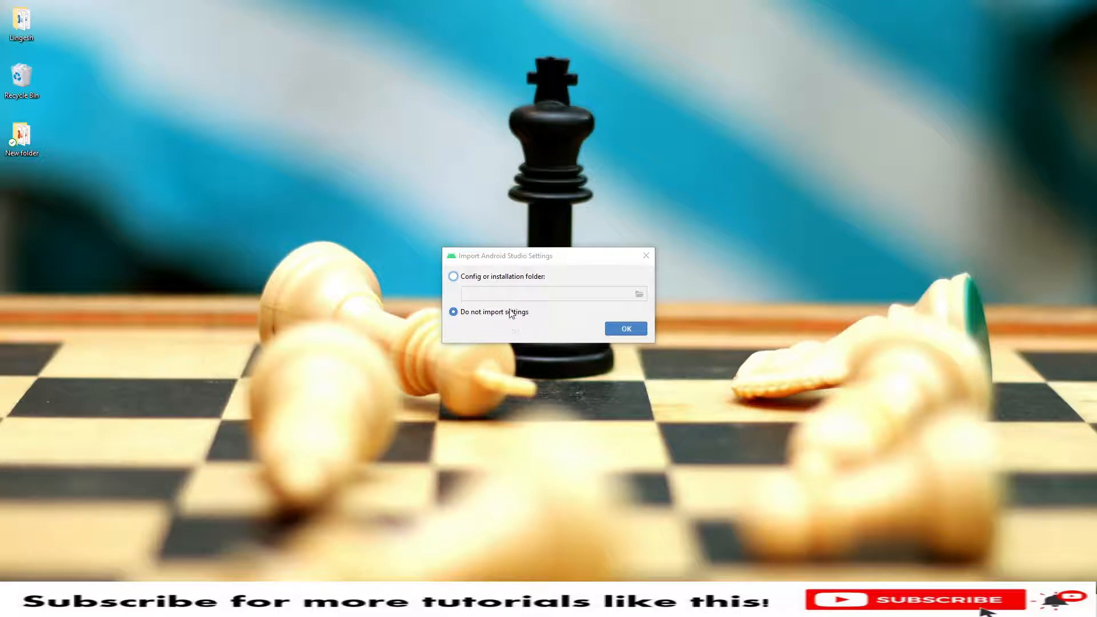
pyautogui.moveTo(586, 319)
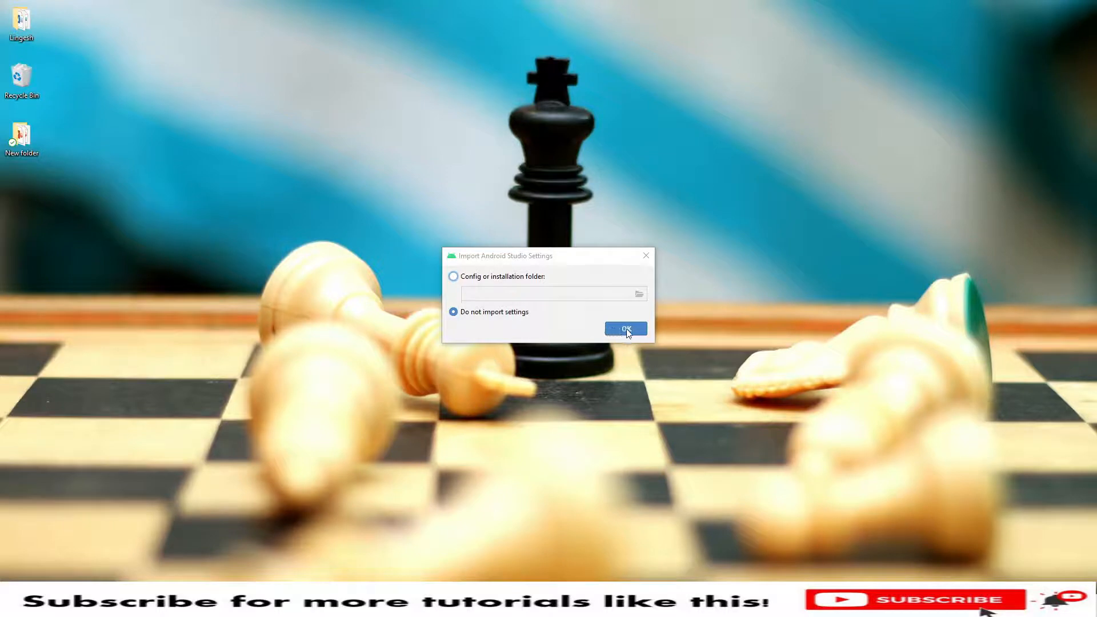
pyautogui.click(624, 329)
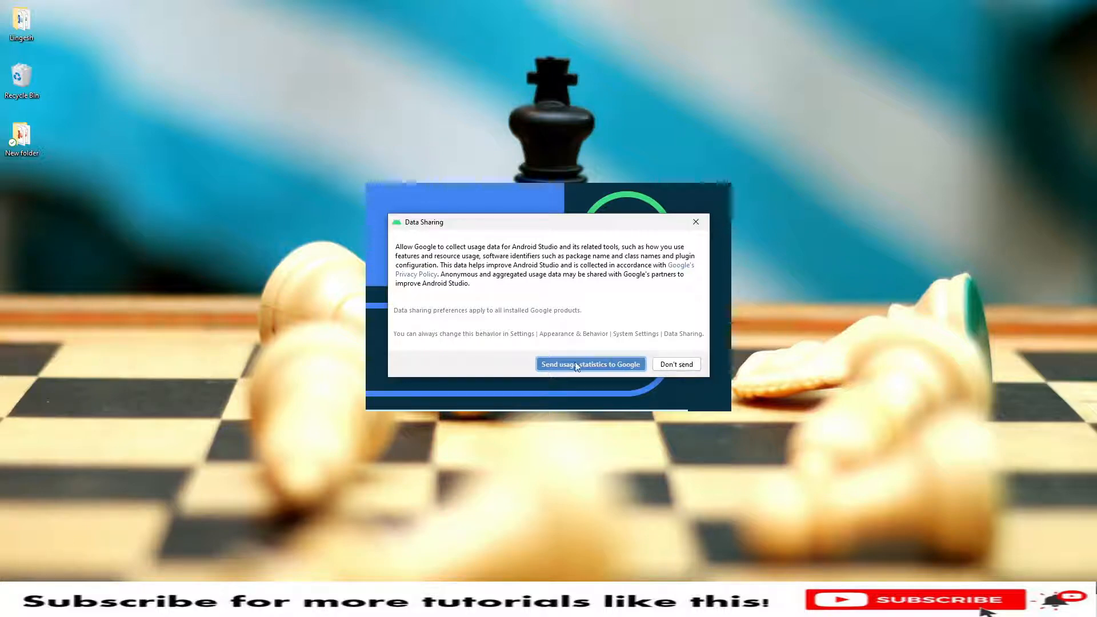
pyautogui.moveTo(675, 363)
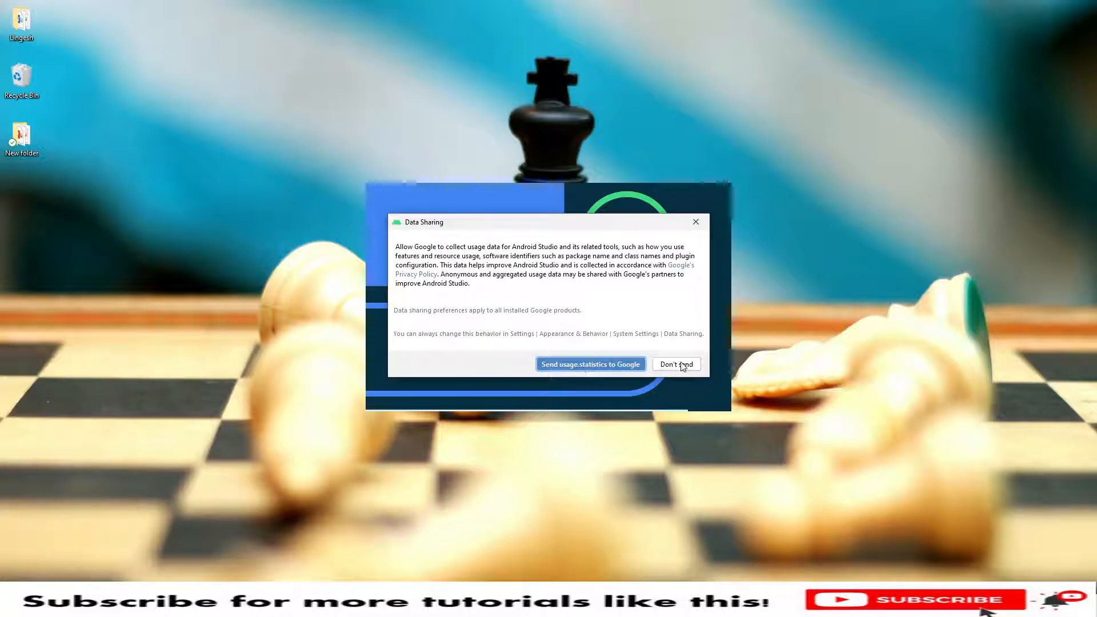
# Decline usage statistics, keep the Standard setup type and select the Darcula theme.
pyautogui.click(674, 363)
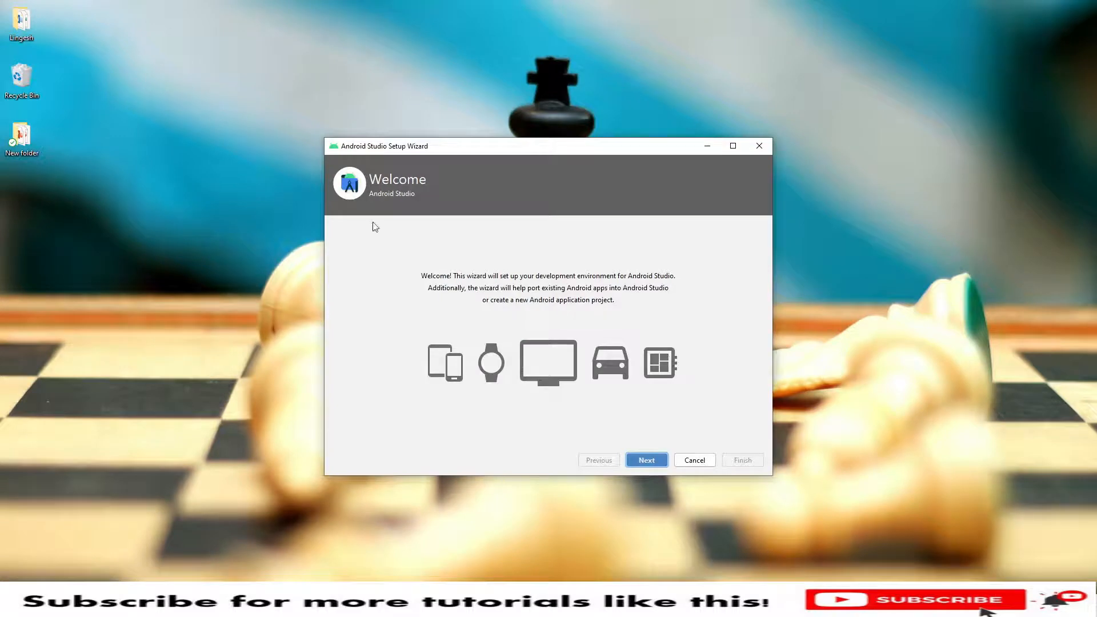
pyautogui.moveTo(493, 397)
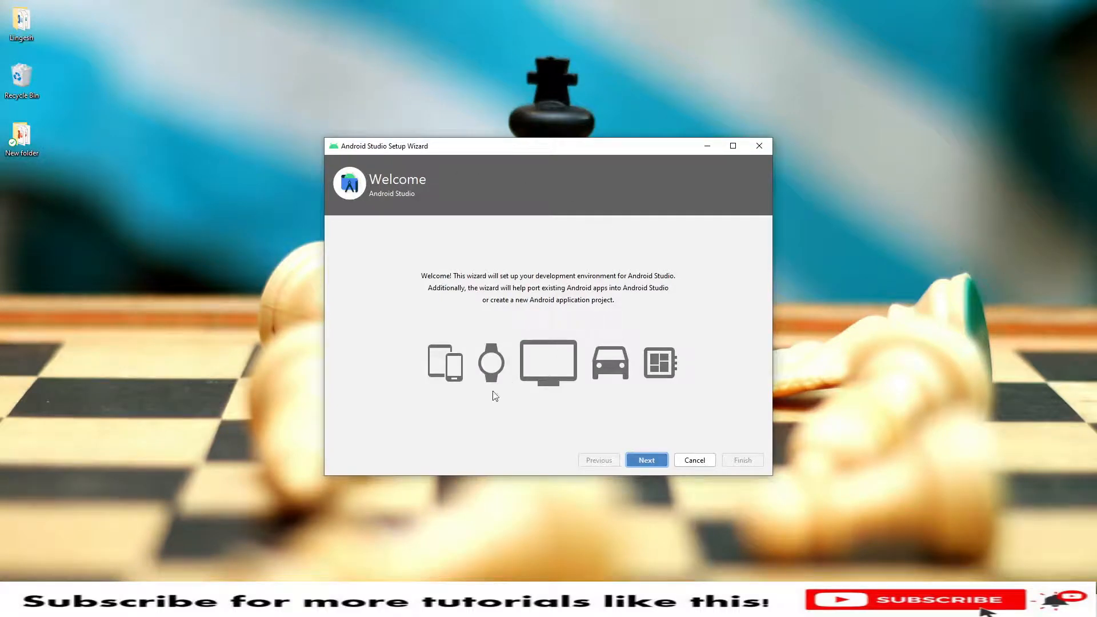
pyautogui.moveTo(639, 421)
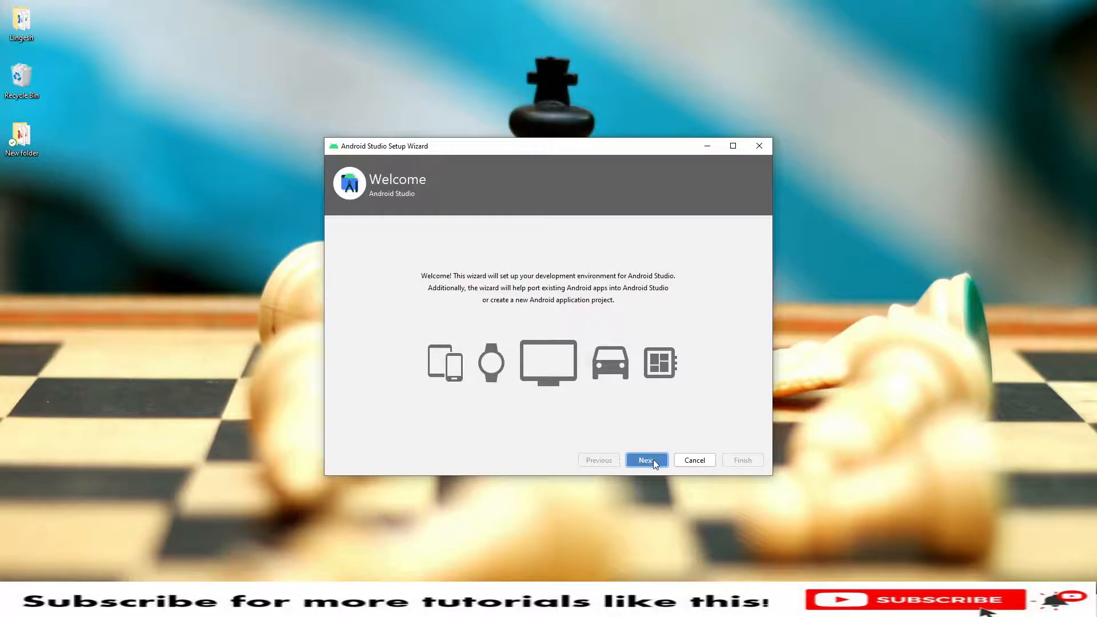
pyautogui.click(644, 459)
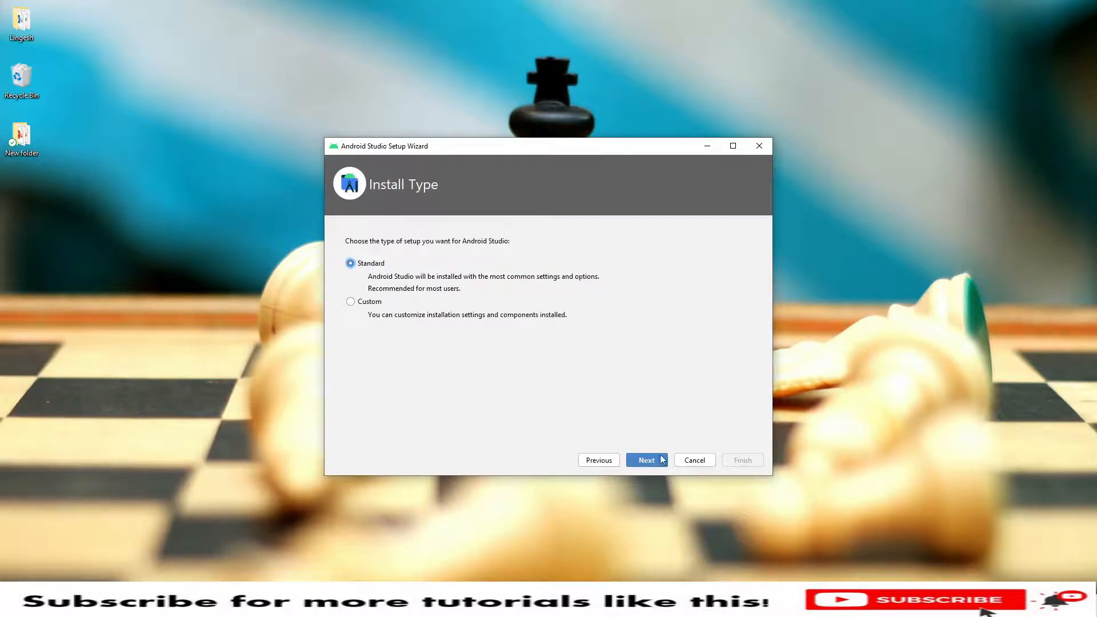
pyautogui.click(644, 460)
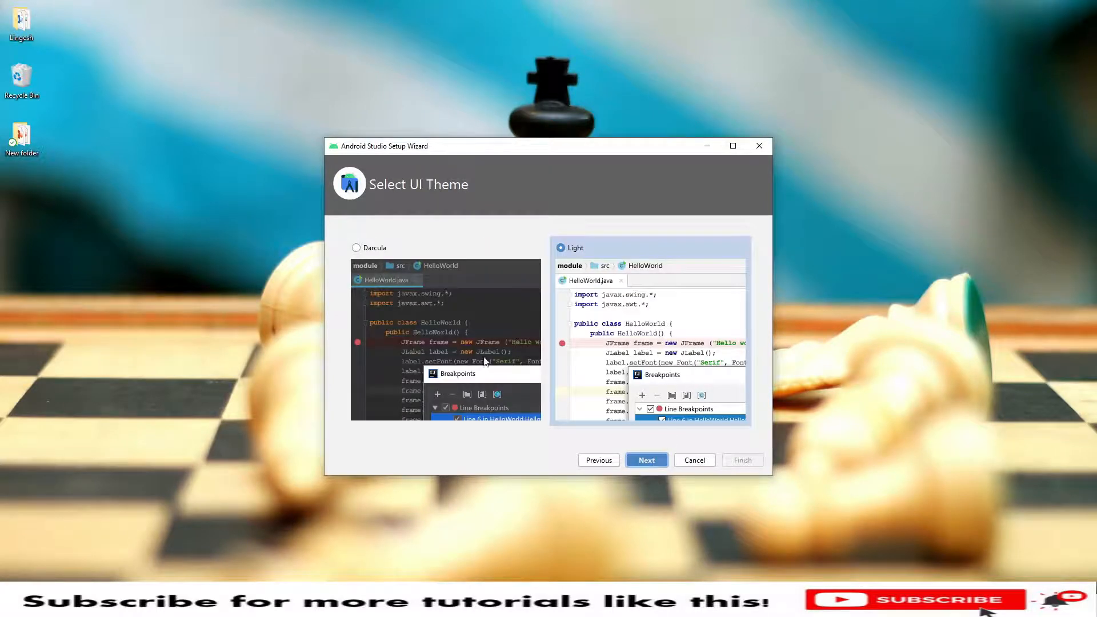
pyautogui.moveTo(646, 297)
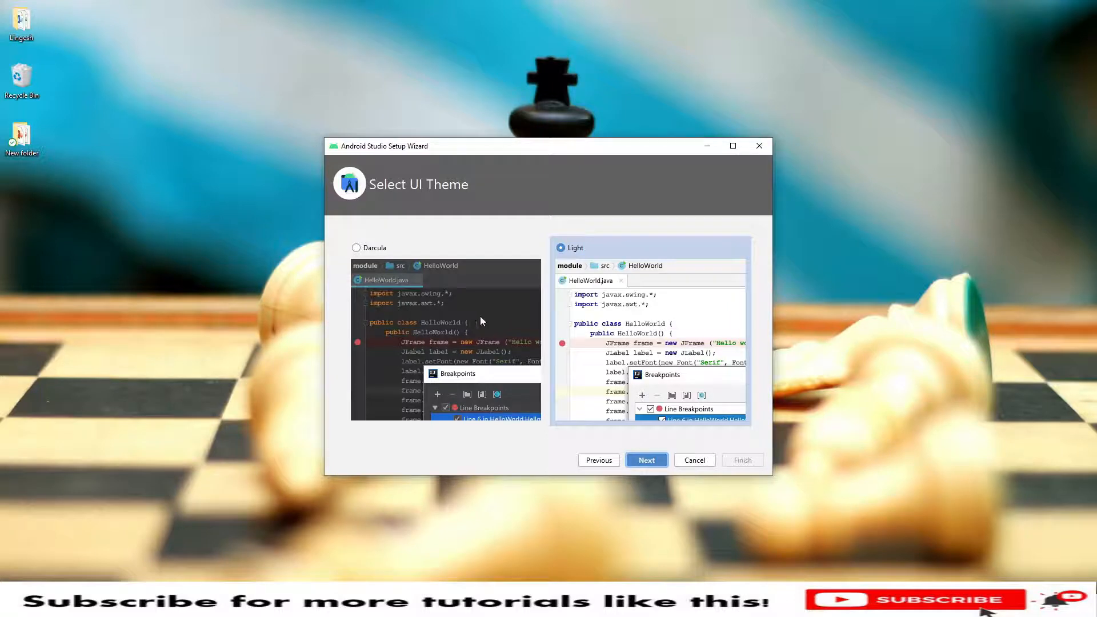
pyautogui.click(356, 247)
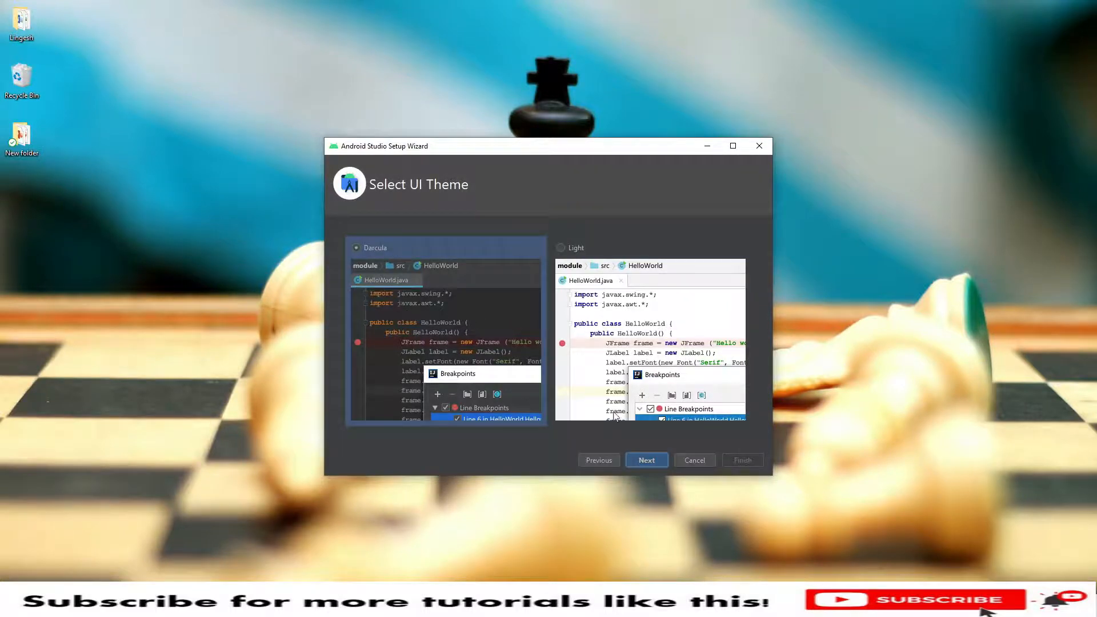
# Continue to Verify Settings and scroll through the SDK component list.
pyautogui.click(645, 460)
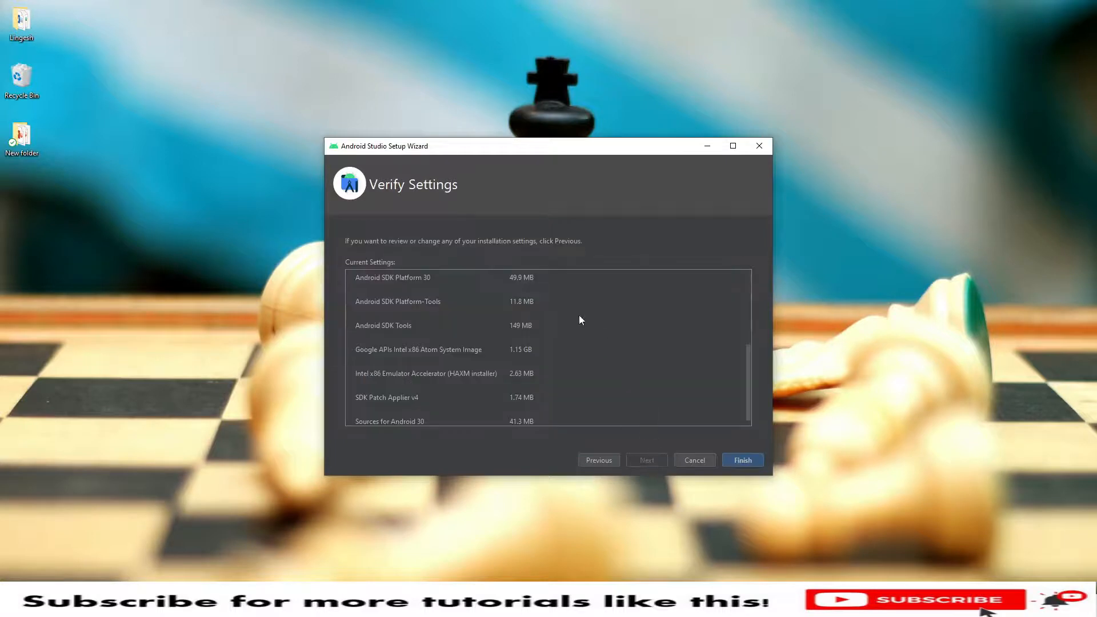
pyautogui.moveTo(445, 294)
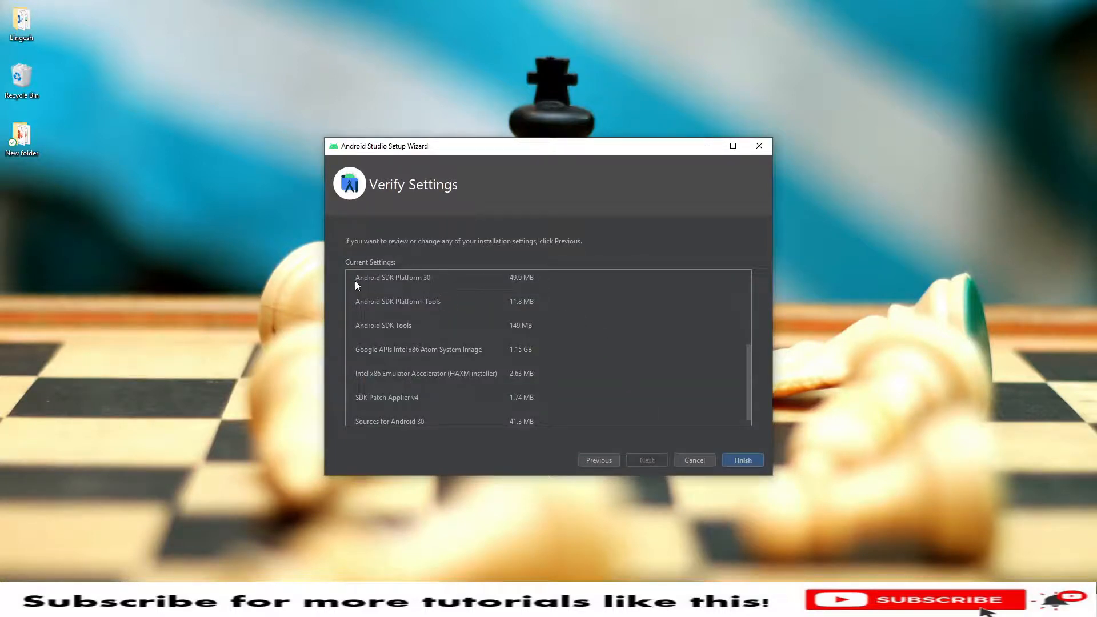
pyautogui.moveTo(376, 321)
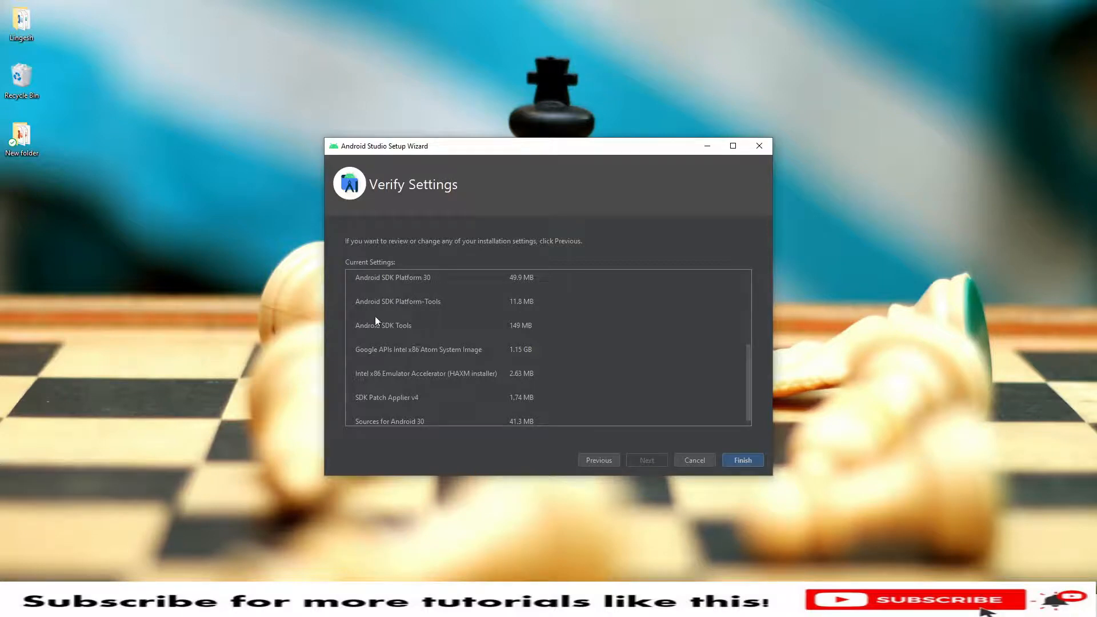
pyautogui.moveTo(402, 339)
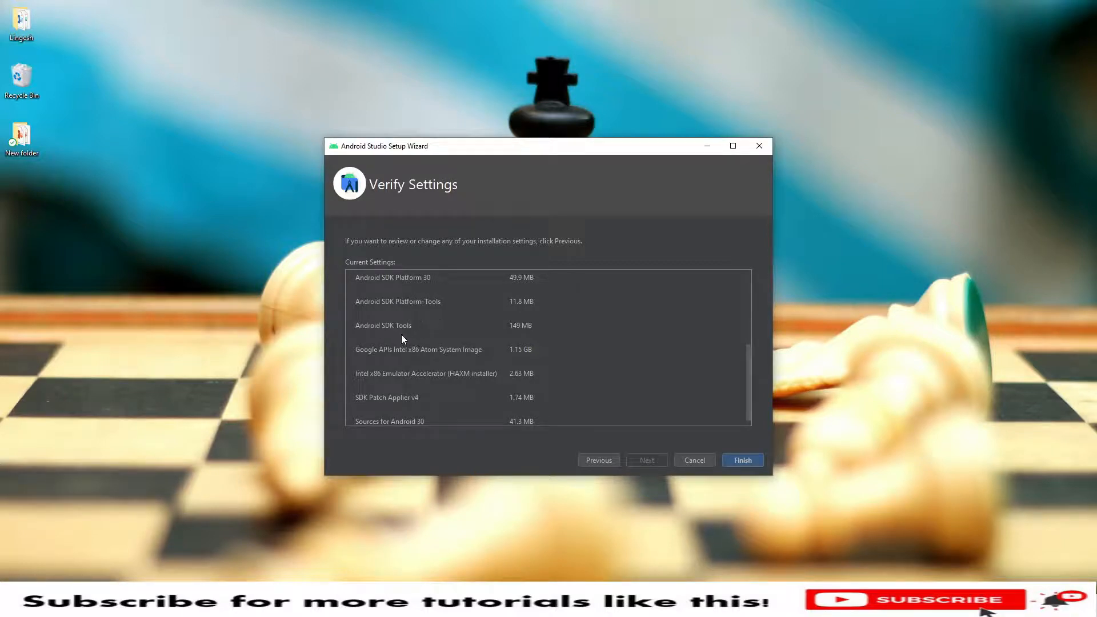
pyautogui.scroll(-3)
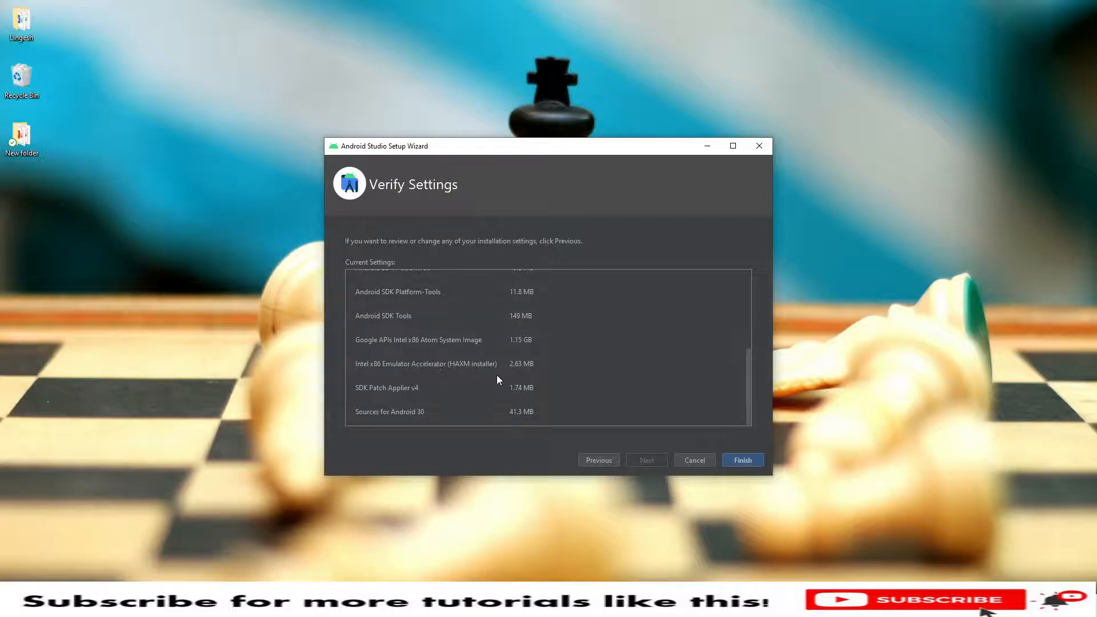
# Finish the wizard to download the SDK components and create the virtual device.
pyautogui.click(742, 459)
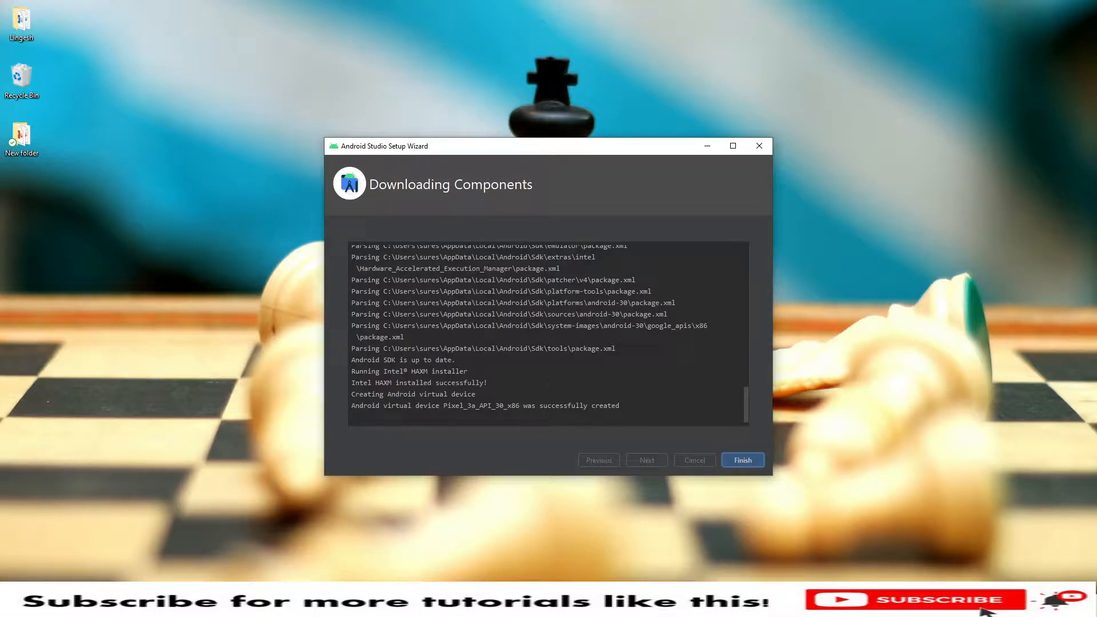
pyautogui.click(740, 461)
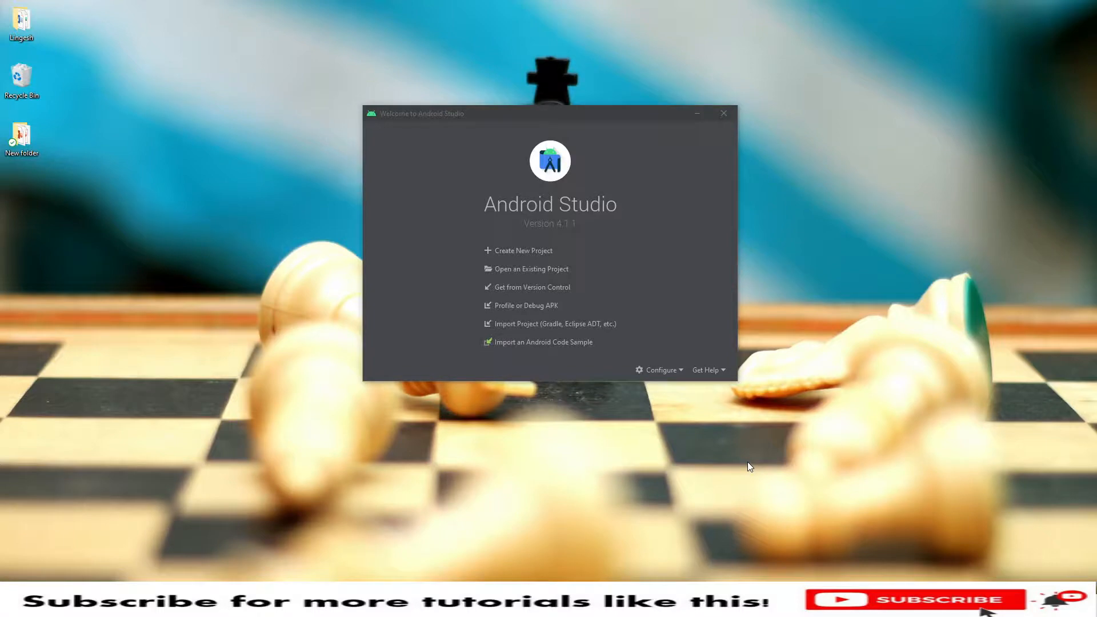
pyautogui.moveTo(461, 224)
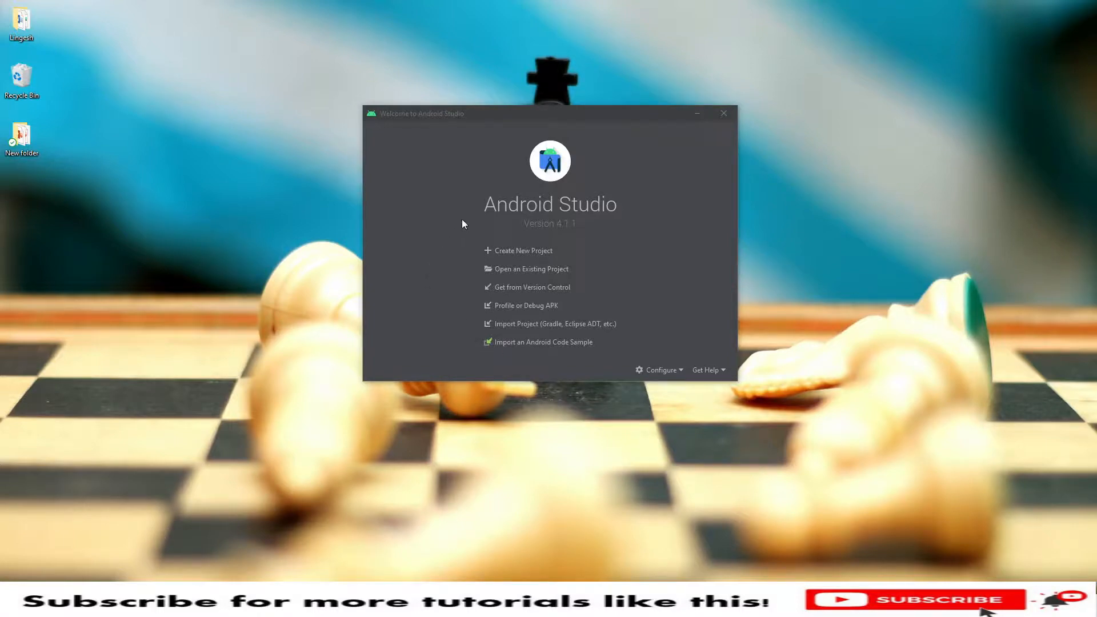
pyautogui.moveTo(500, 264)
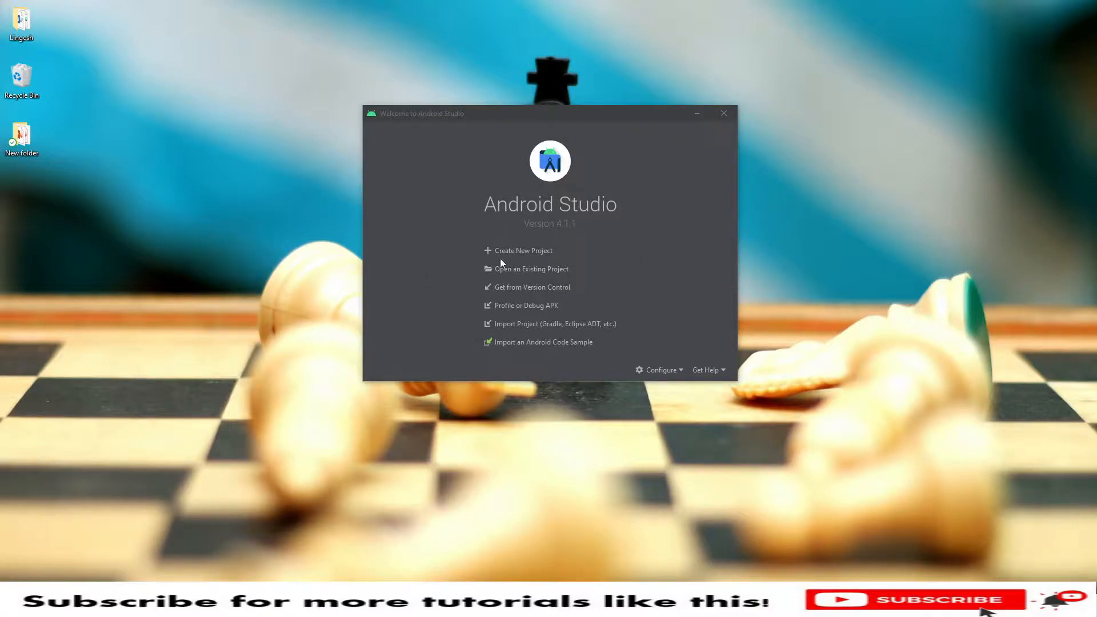
pyautogui.moveTo(610, 300)
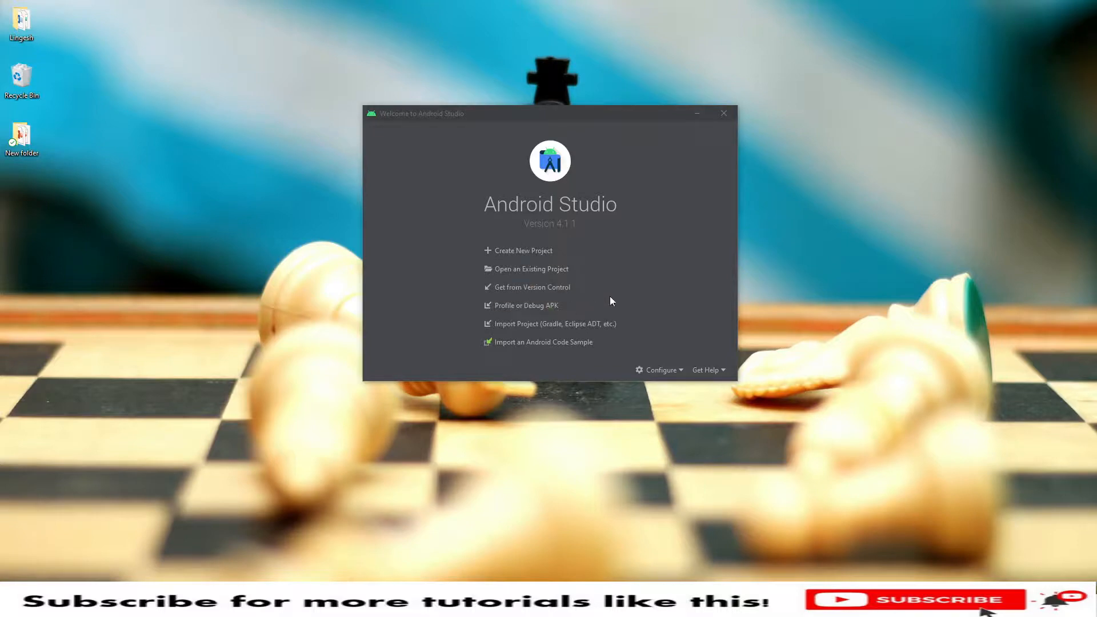
pyautogui.moveTo(566, 255)
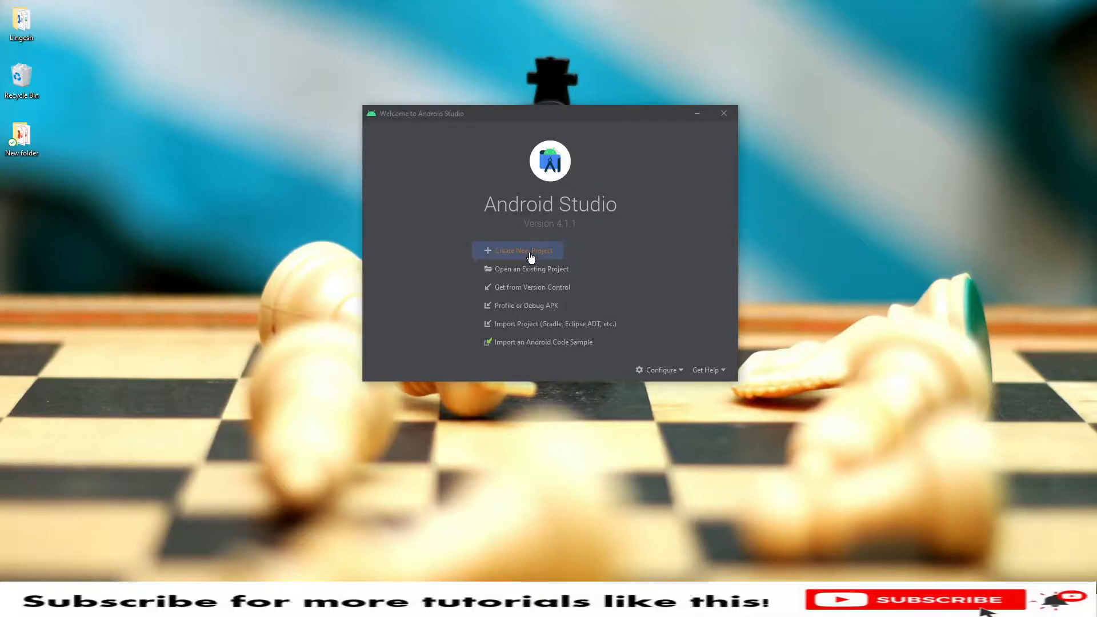
# Create a new project and pick Basic Activity among the Phone and Tablet templates.
pyautogui.click(523, 251)
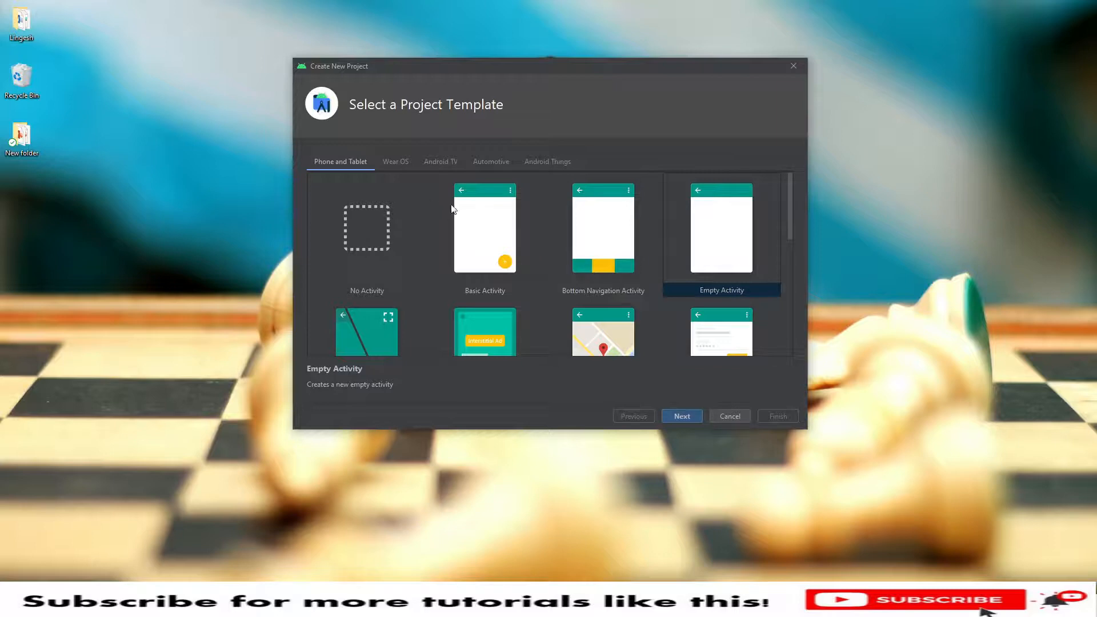
pyautogui.moveTo(322, 176)
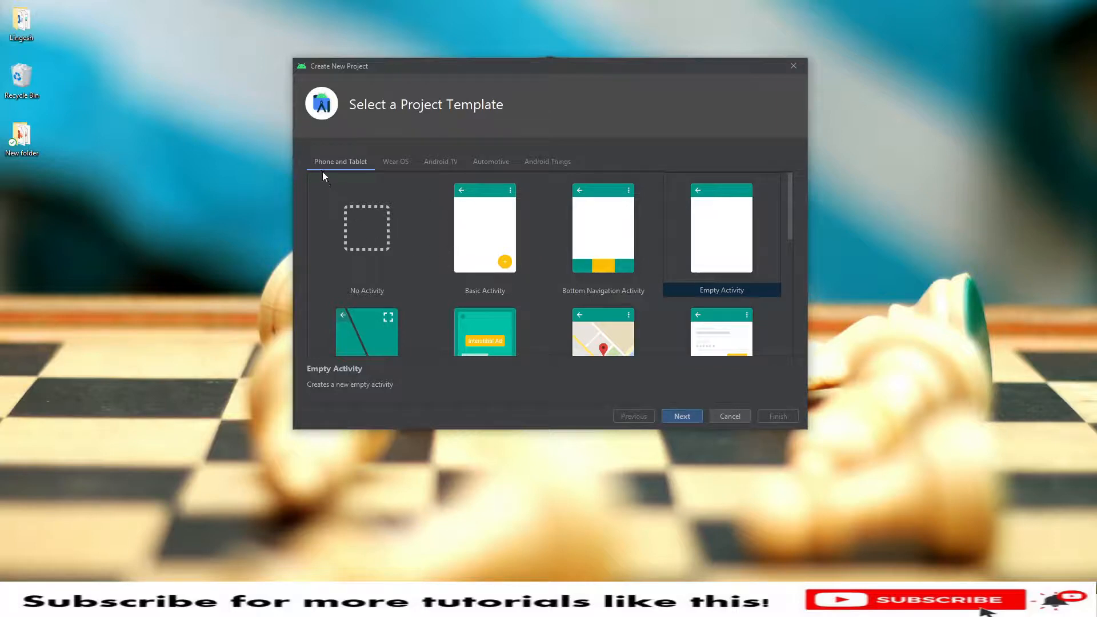
pyautogui.moveTo(493, 244)
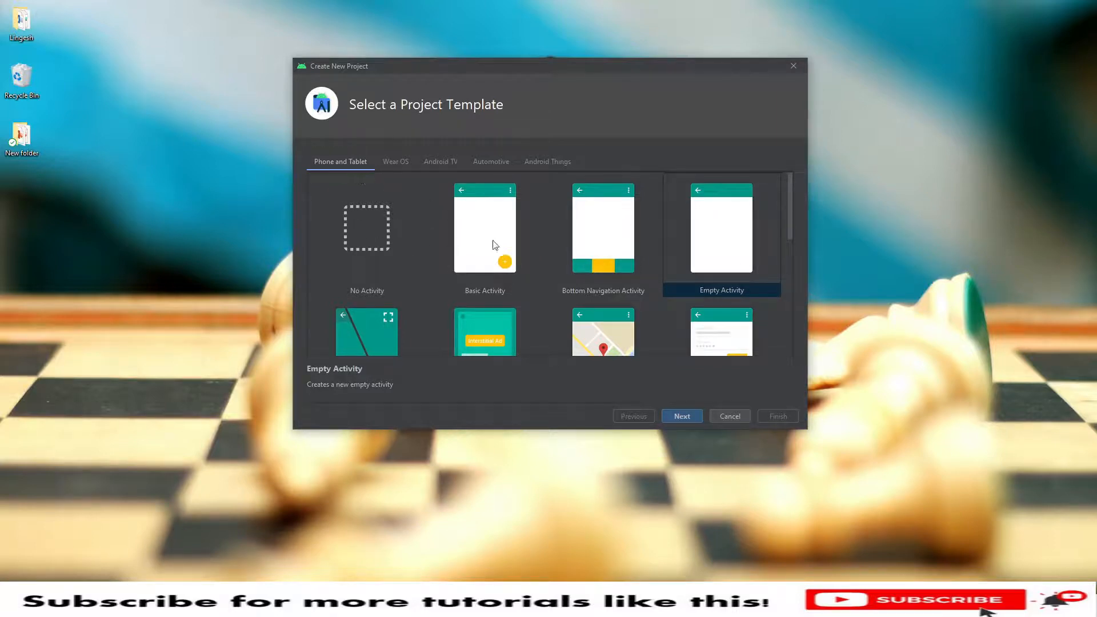
pyautogui.moveTo(540, 246)
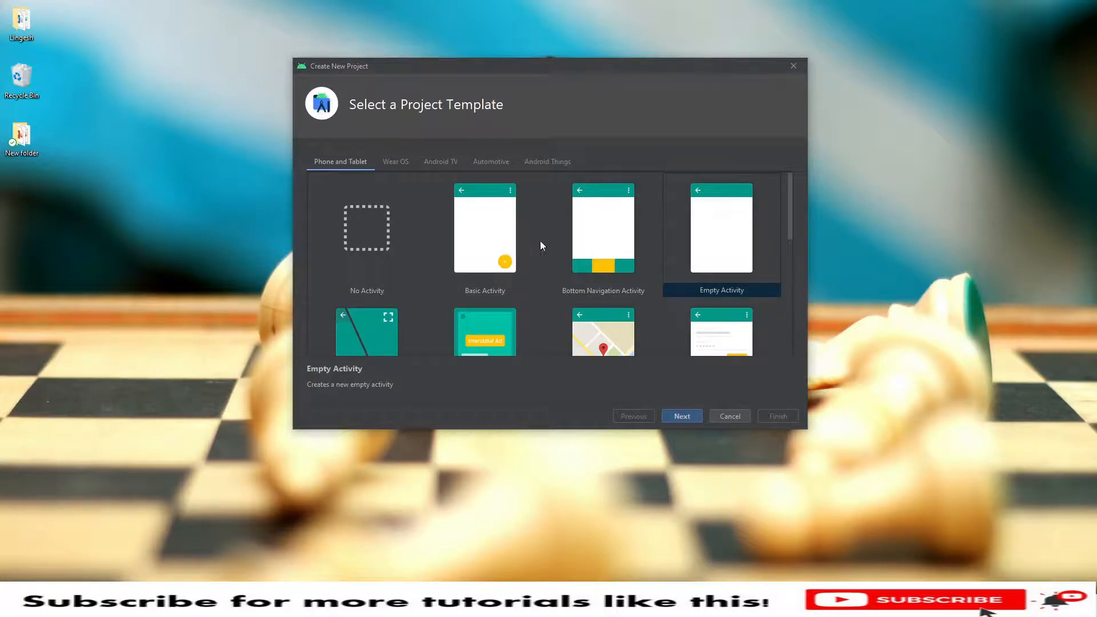
pyautogui.click(485, 227)
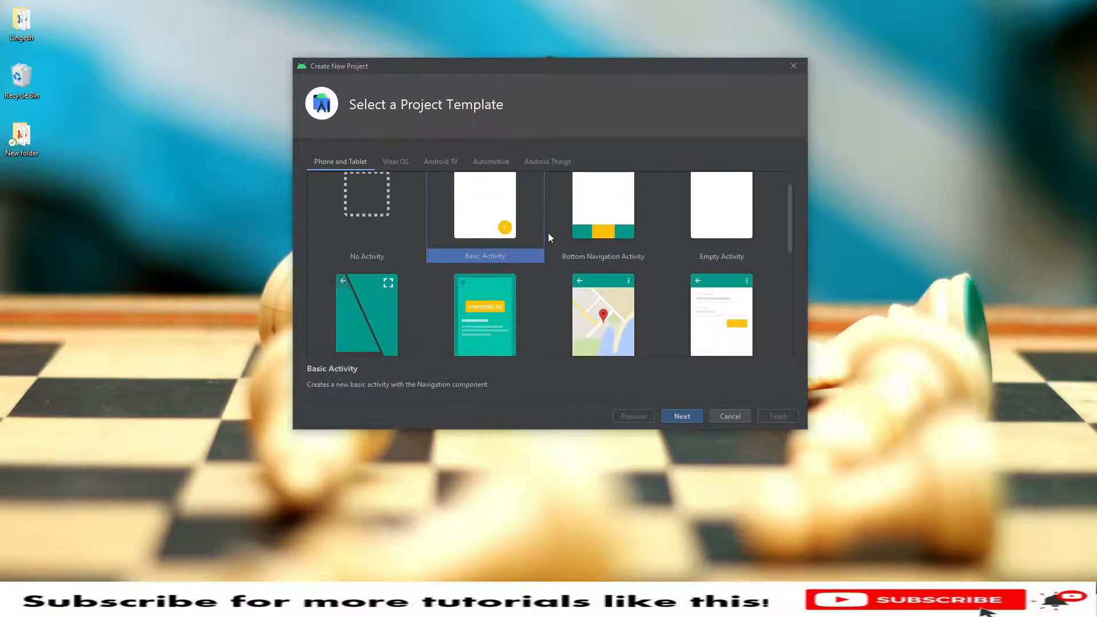
pyautogui.scroll(-3)
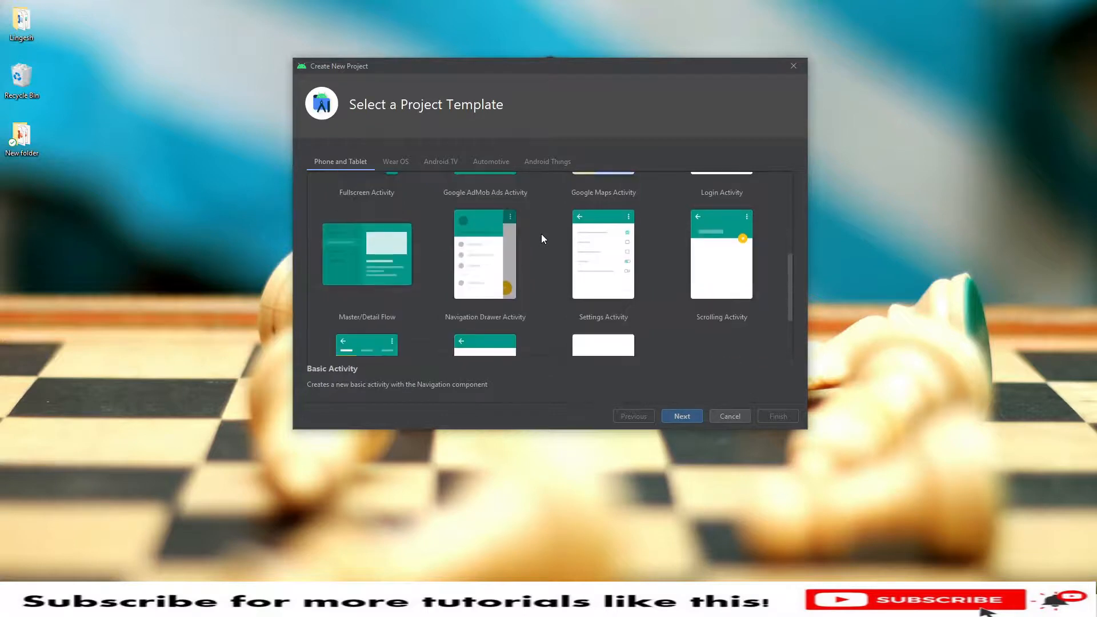
pyautogui.scroll(-3)
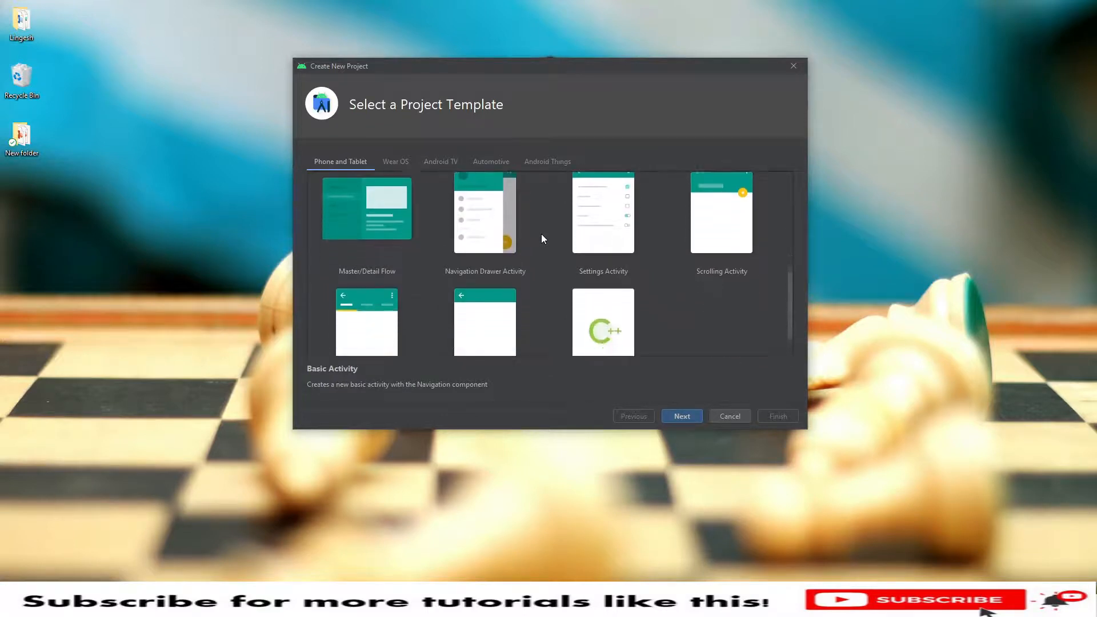
pyautogui.scroll(-3)
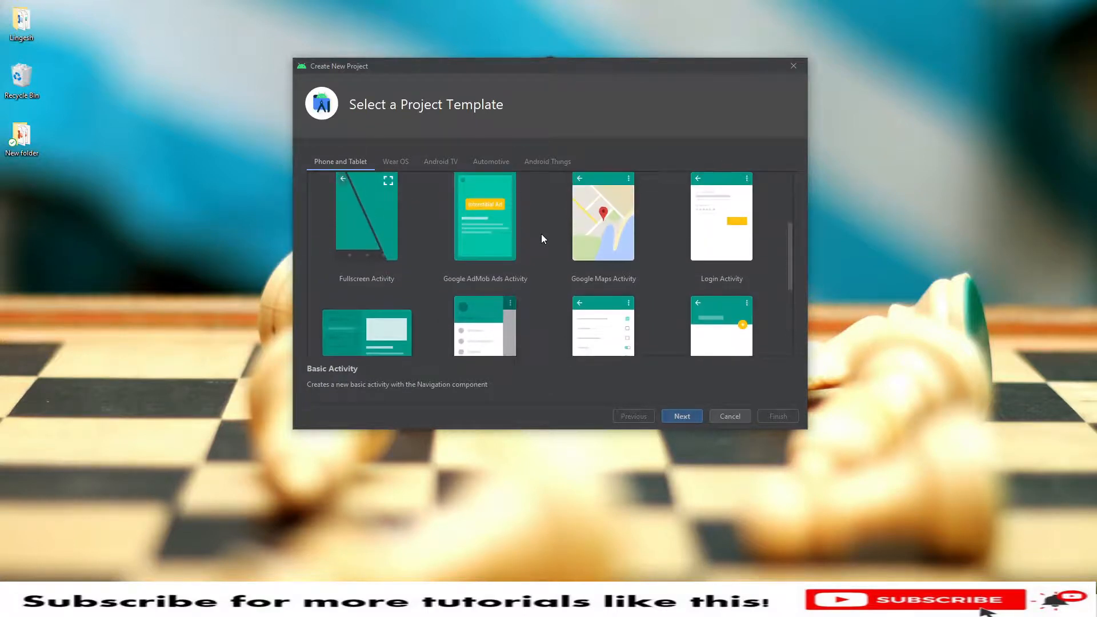
# Name the project DemoAndroidStudio on Configure Your Project, keeping Kotlin and API 16.
pyautogui.click(680, 416)
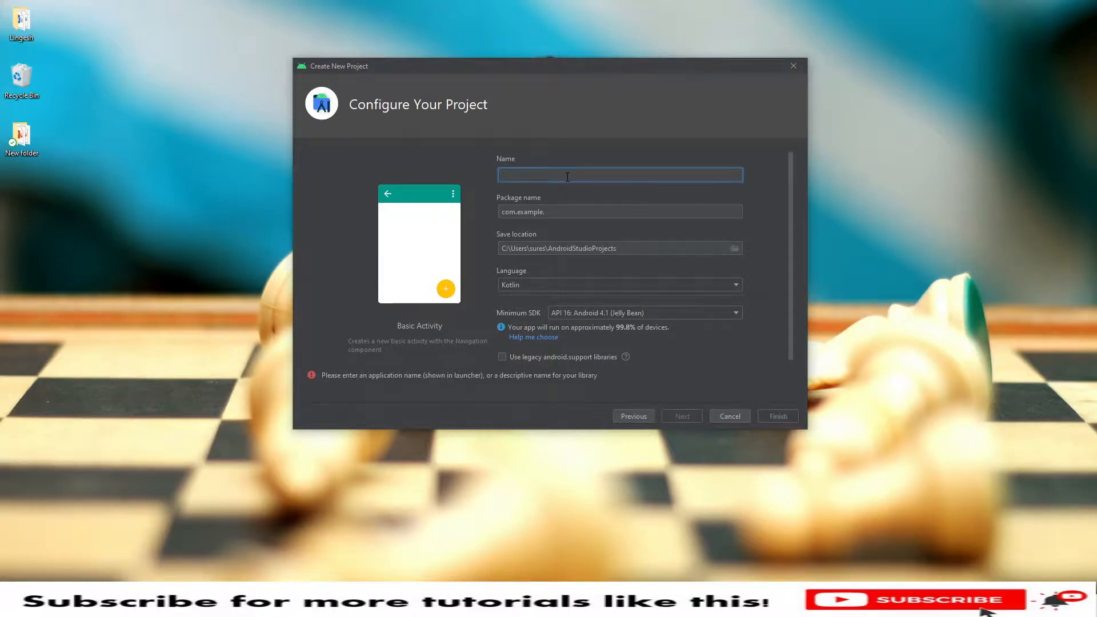
pyautogui.write('DemoAndroid')
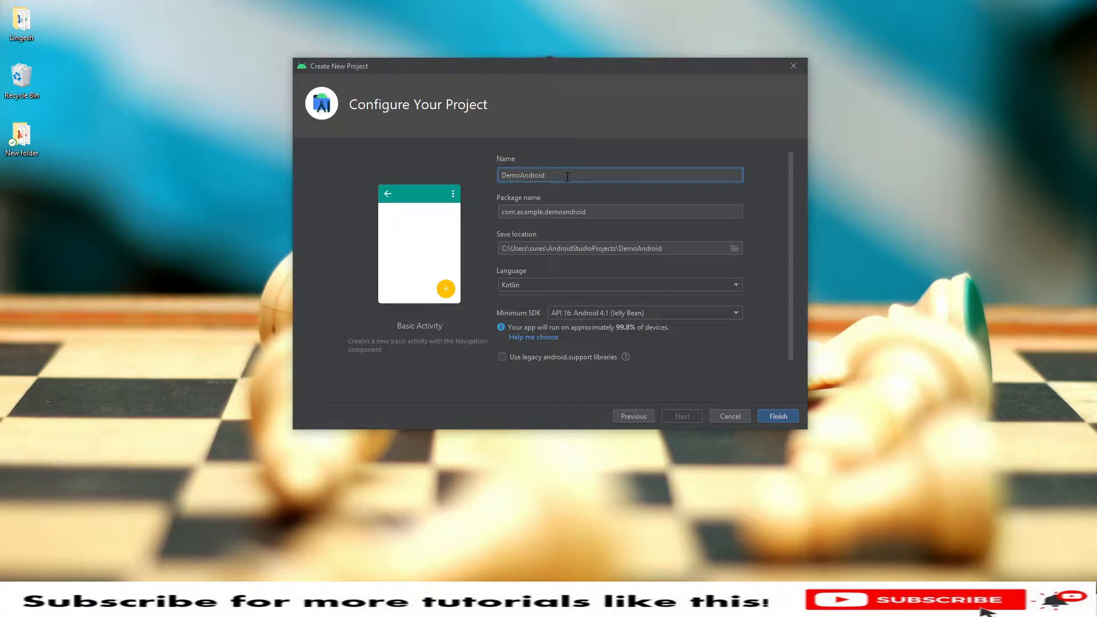
pyautogui.write('Studio')
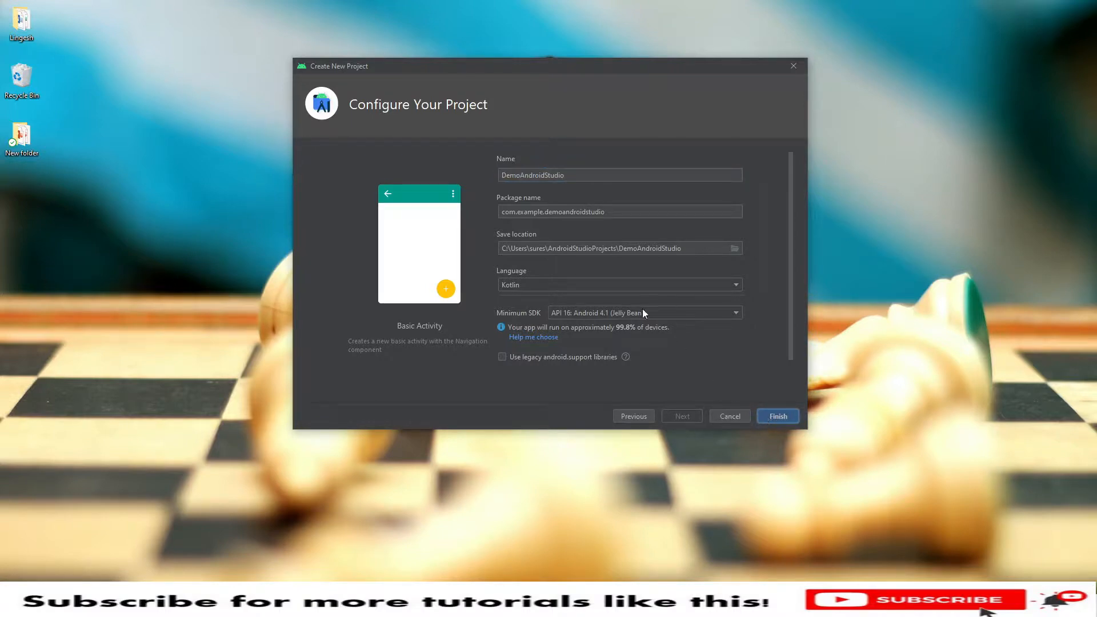
pyautogui.moveTo(695, 266)
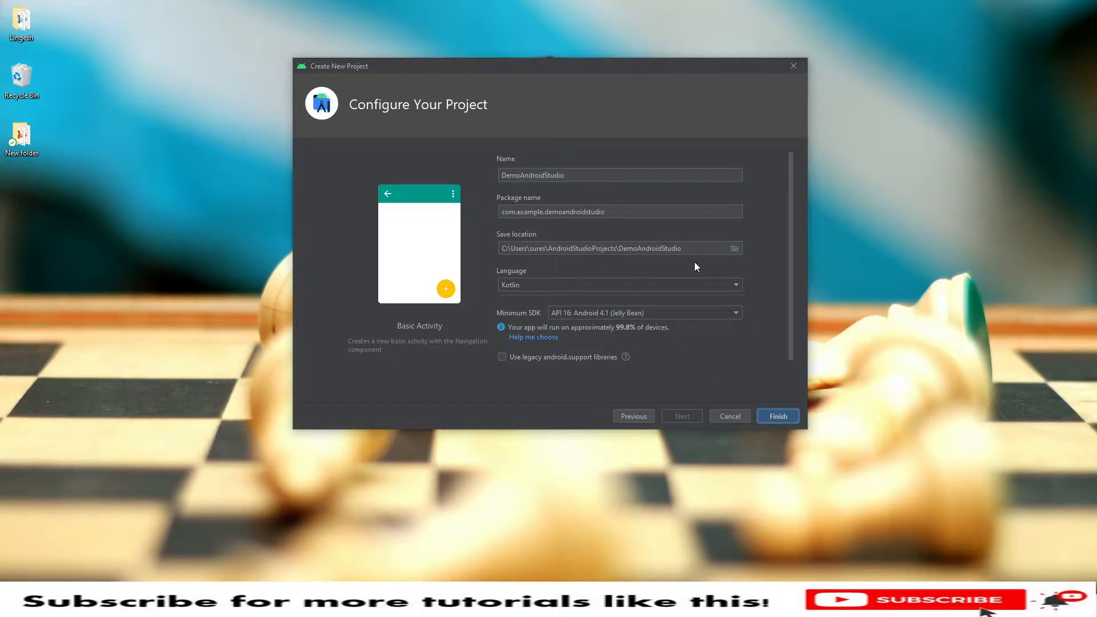
pyautogui.moveTo(610, 322)
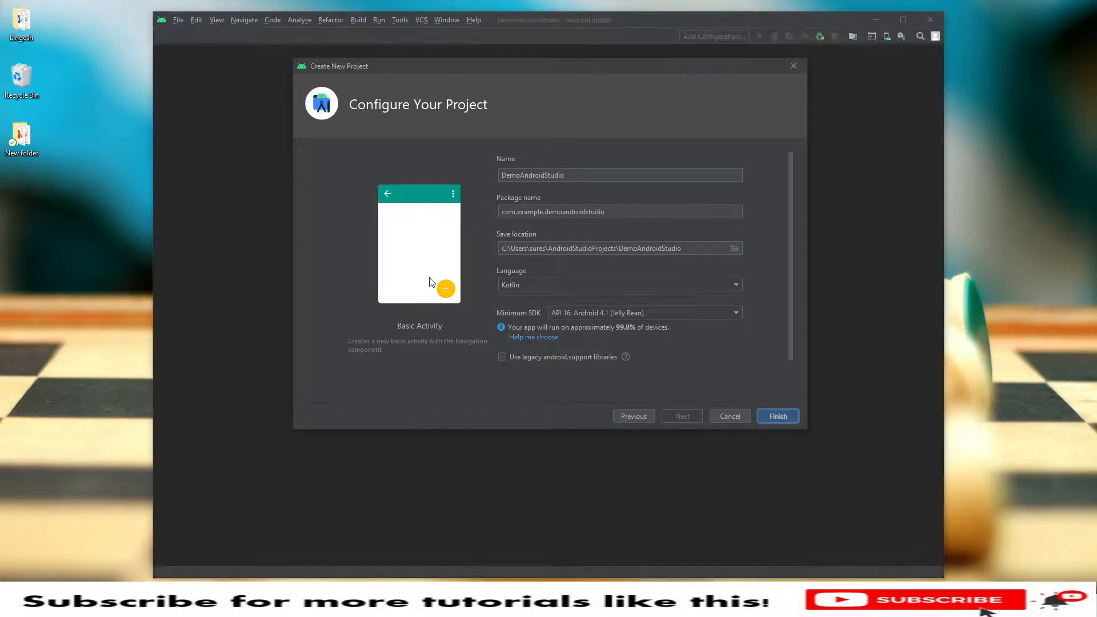
# Create the DemoAndroidStudio project and maximize the IDE window while it indexes.
pyautogui.click(776, 416)
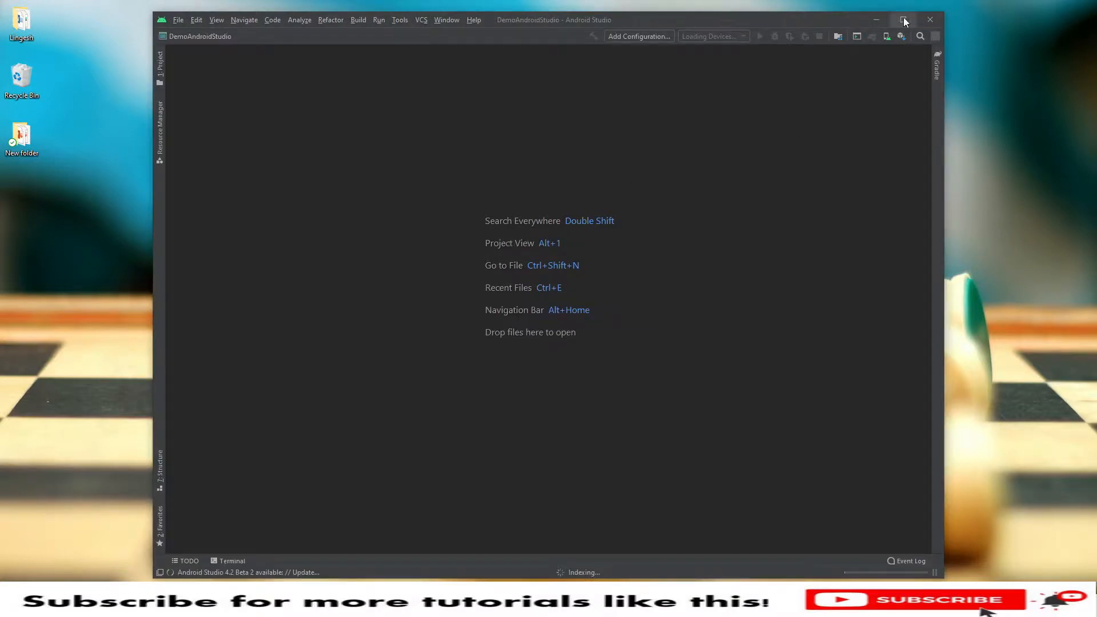
pyautogui.click(904, 19)
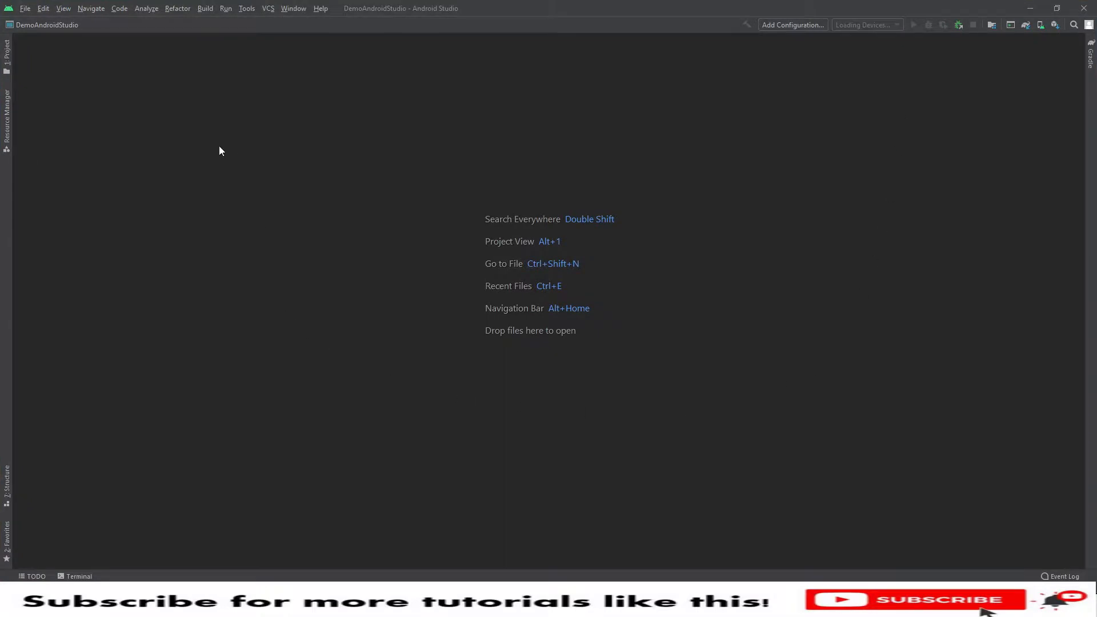
pyautogui.moveTo(6, 68)
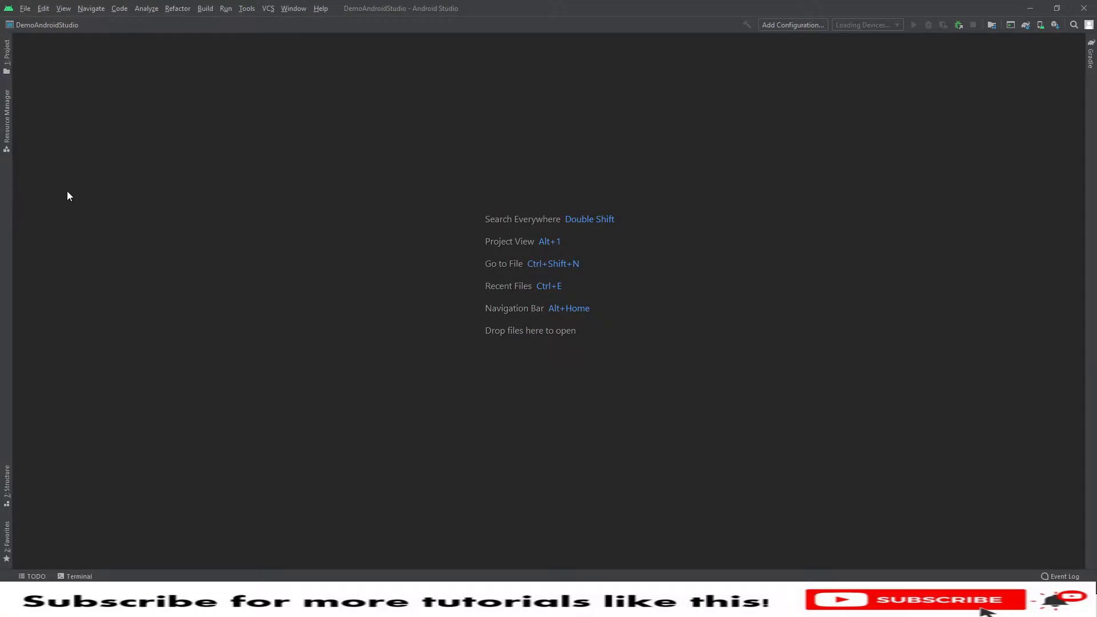
pyautogui.moveTo(101, 204)
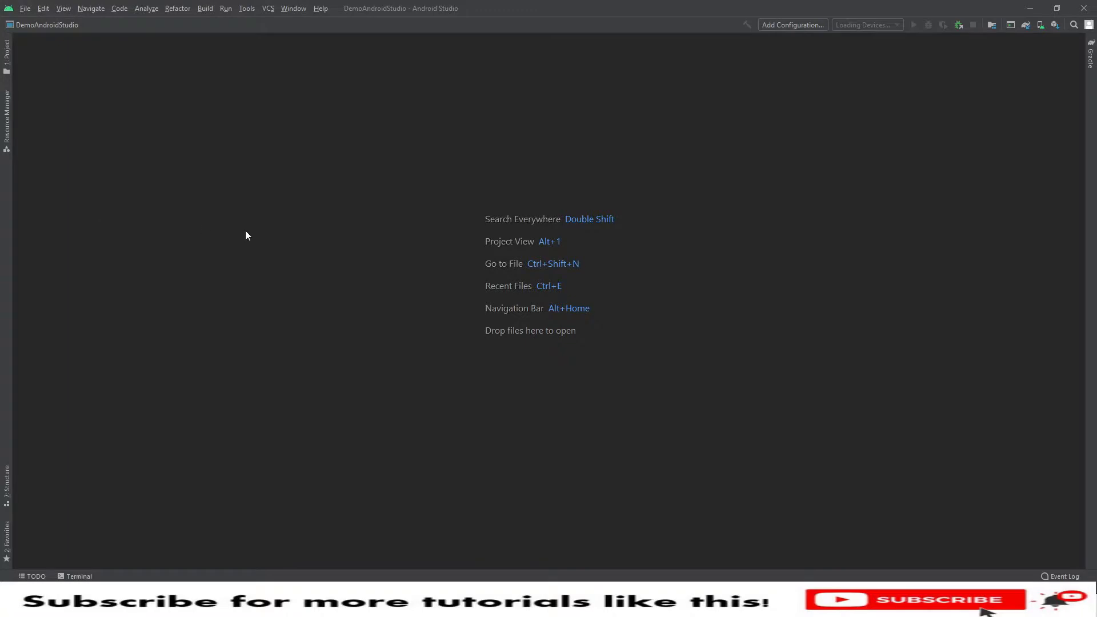
pyautogui.moveTo(616, 224)
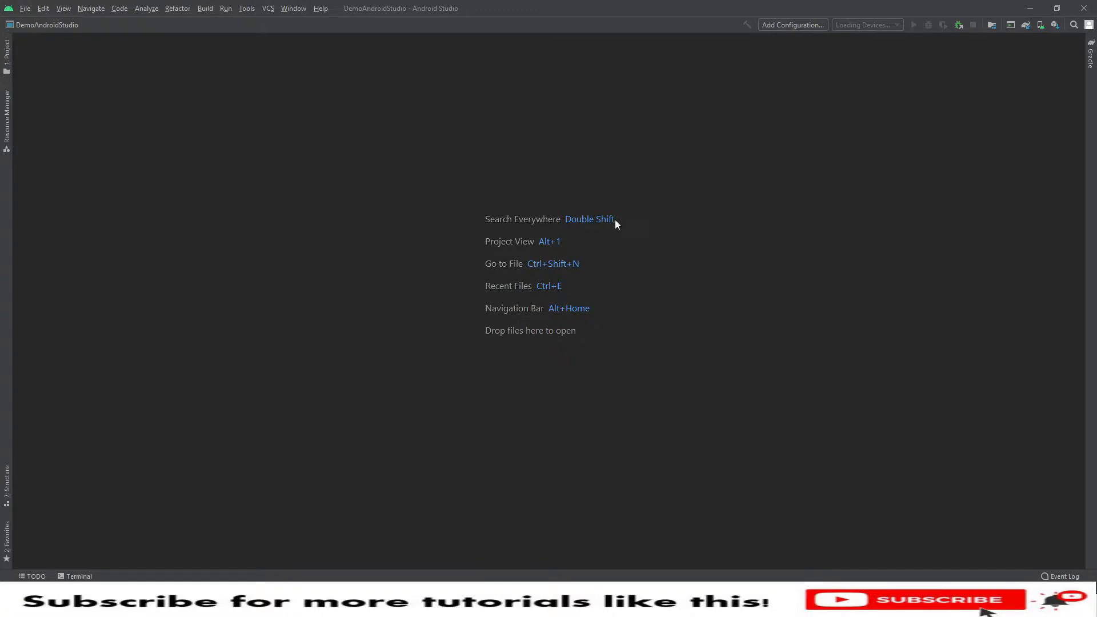
pyautogui.moveTo(565, 230)
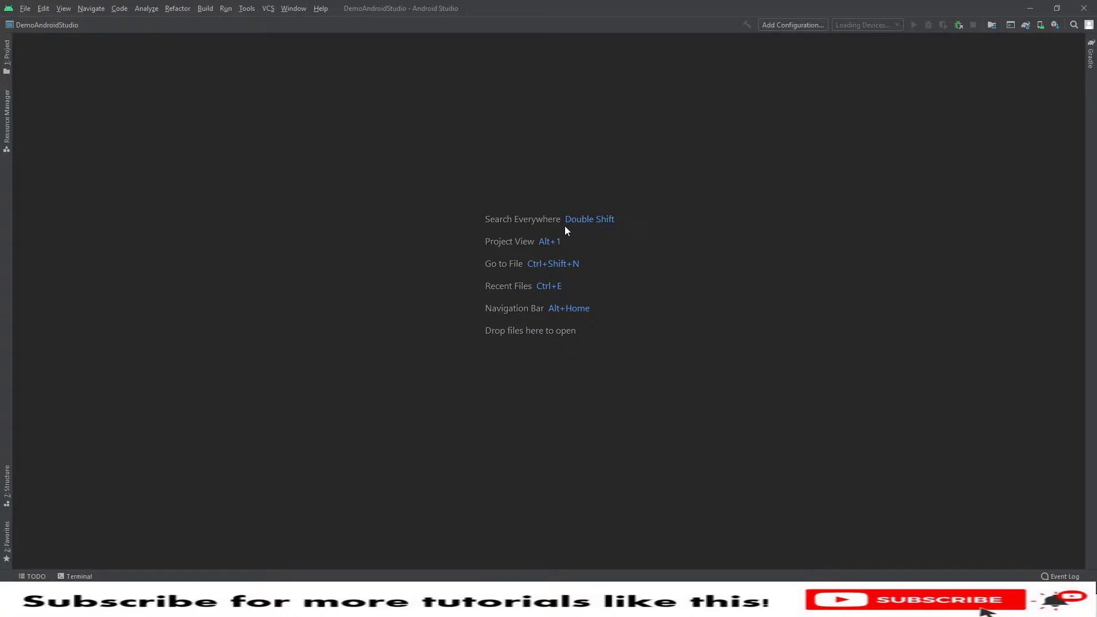
pyautogui.moveTo(555, 257)
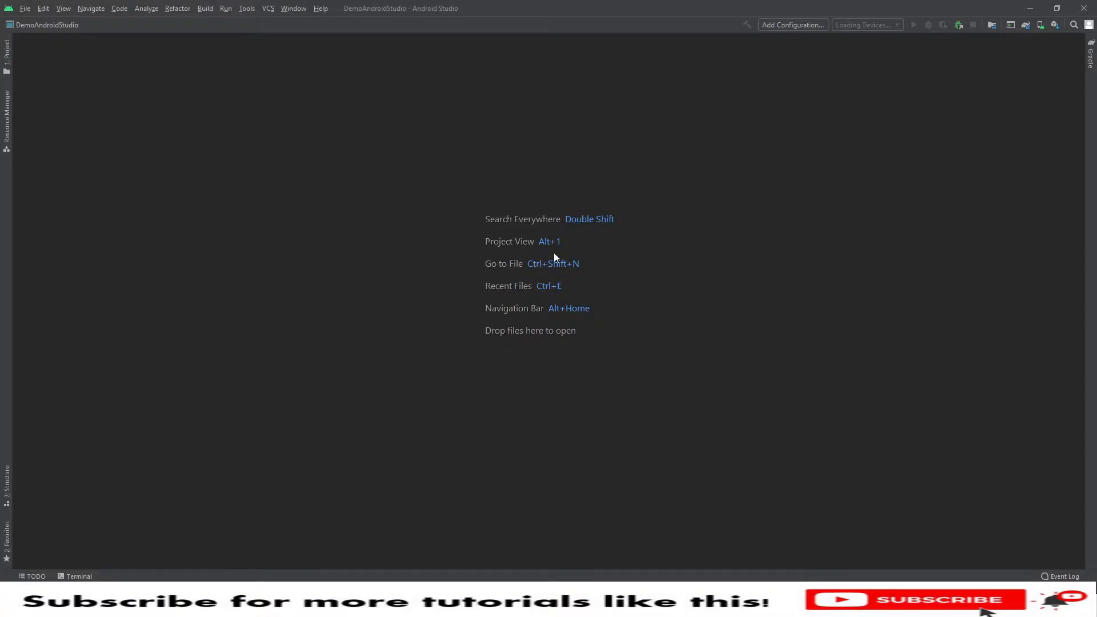
pyautogui.moveTo(543, 281)
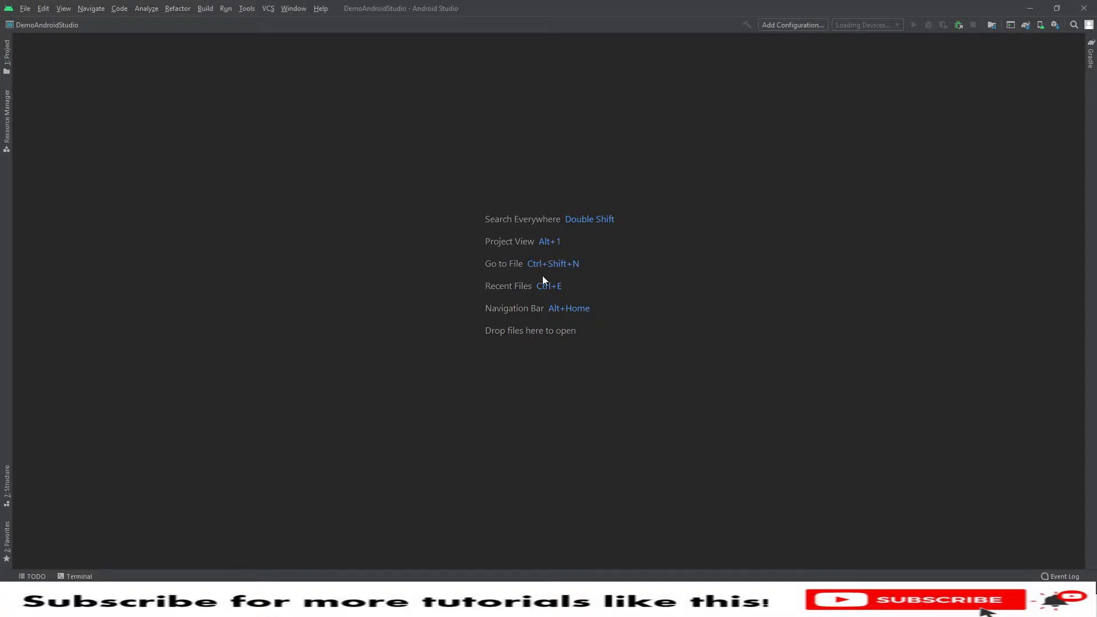
pyautogui.moveTo(534, 287)
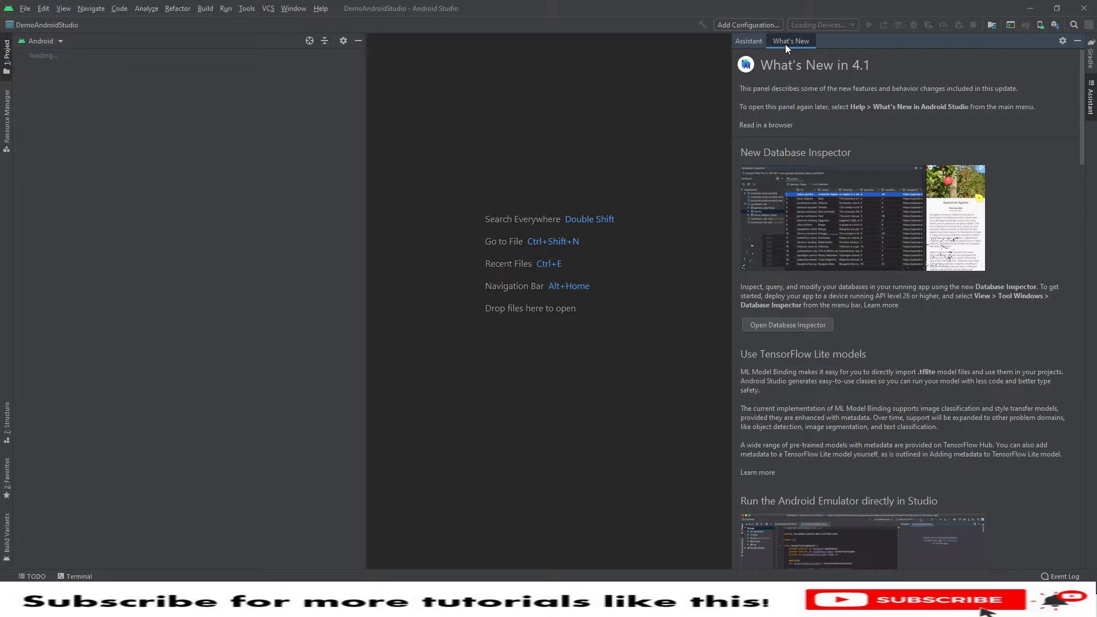
# Scroll through the What's New in 4.1 release notes beside the loading project tree.
pyautogui.scroll(-3)
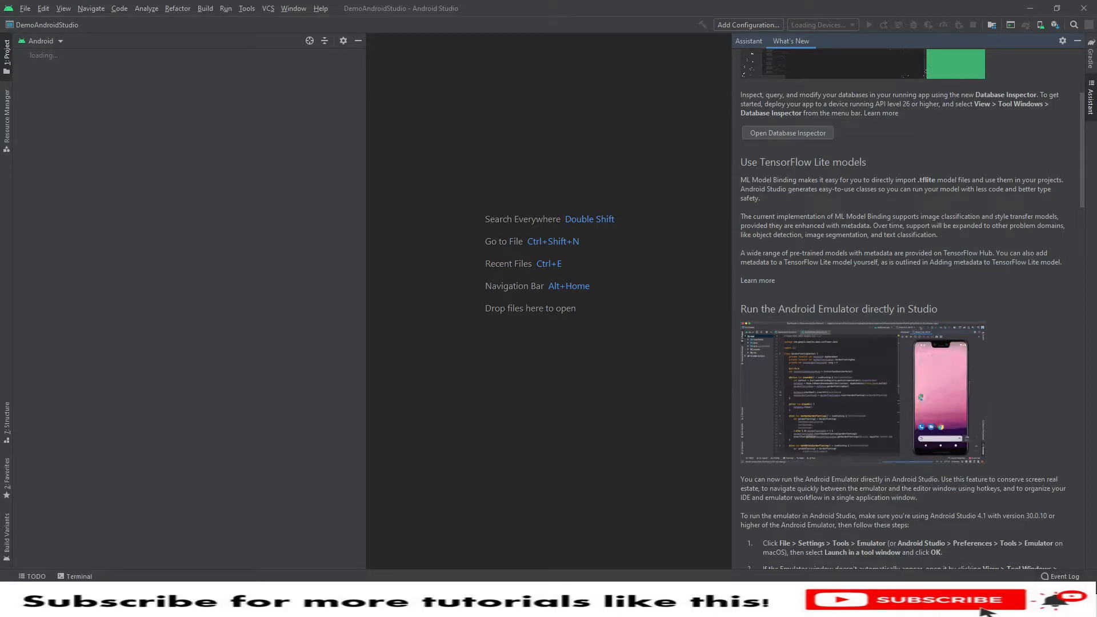
pyautogui.moveTo(221, 299)
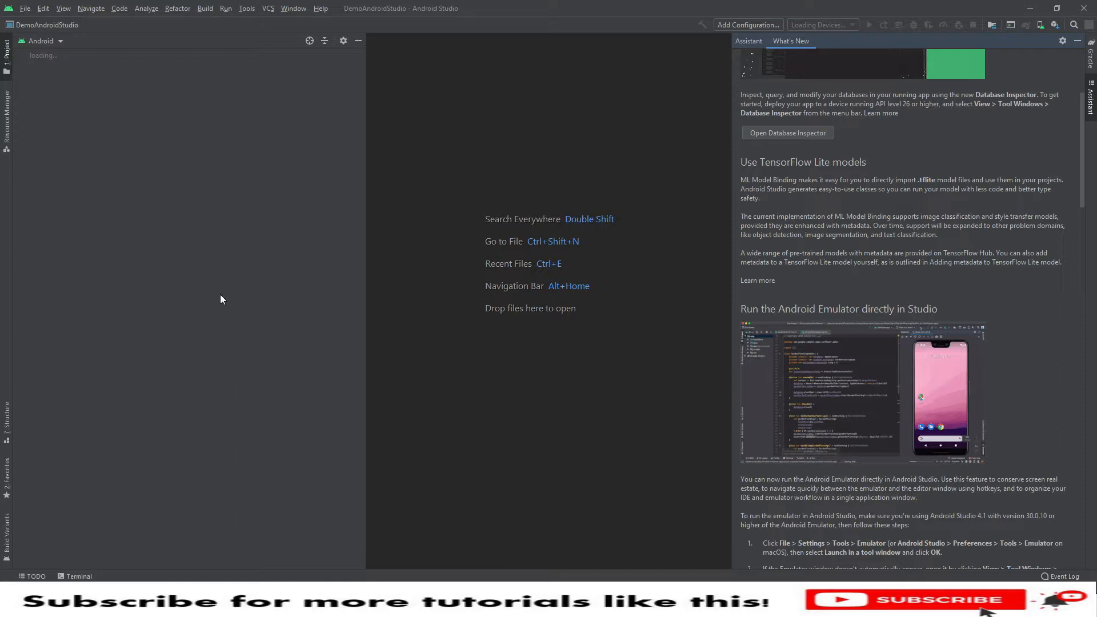